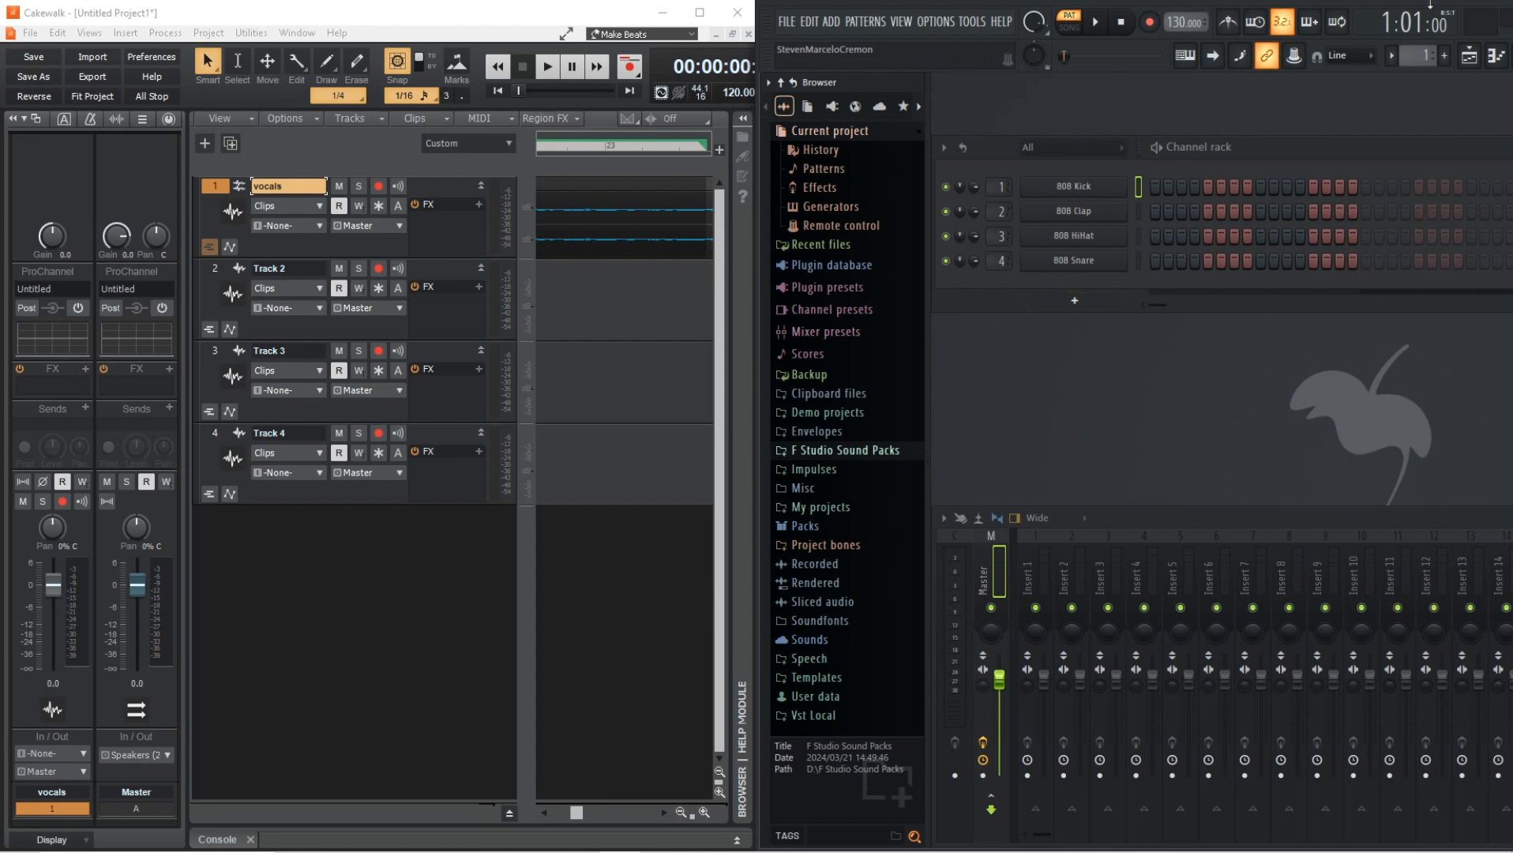
mouse_move(1468, 55)
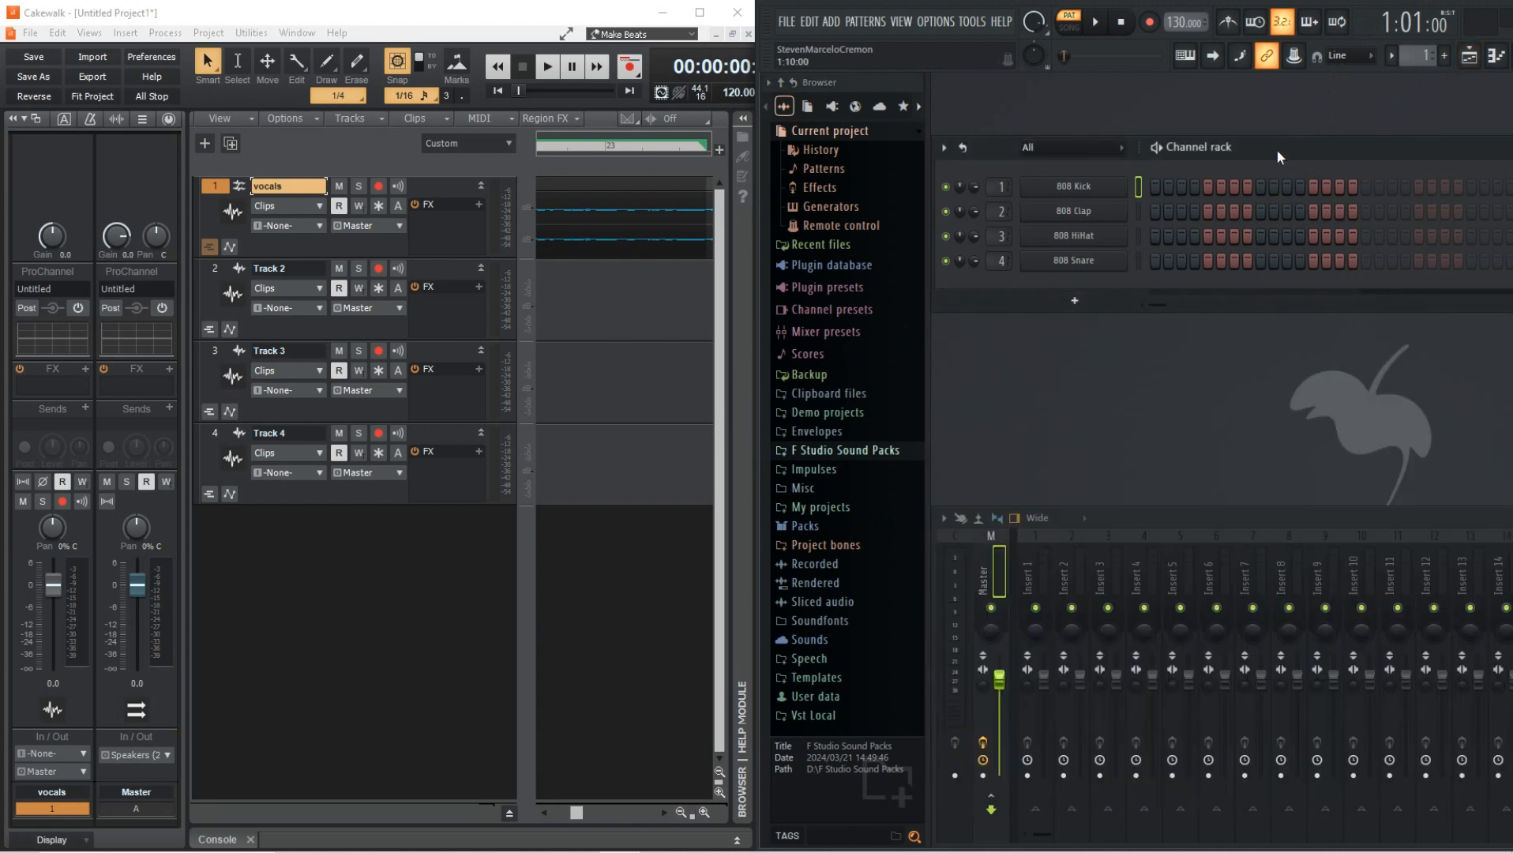
- Fill the 808 HiHat channel every 2 steps, then bring up the 808 Snare channel menu
right_click(1072, 186)
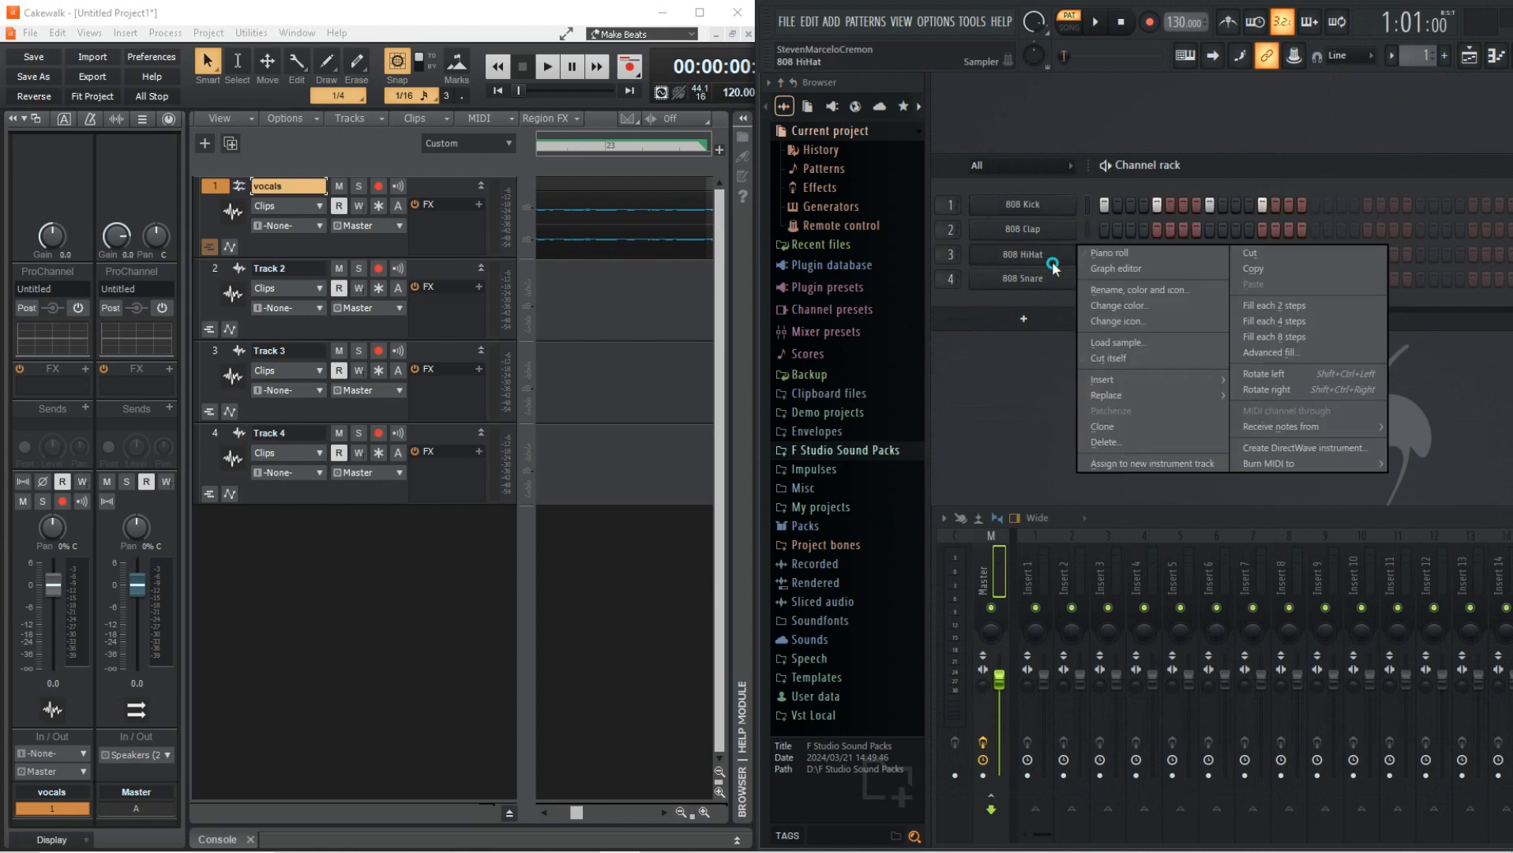
left_click(1273, 305)
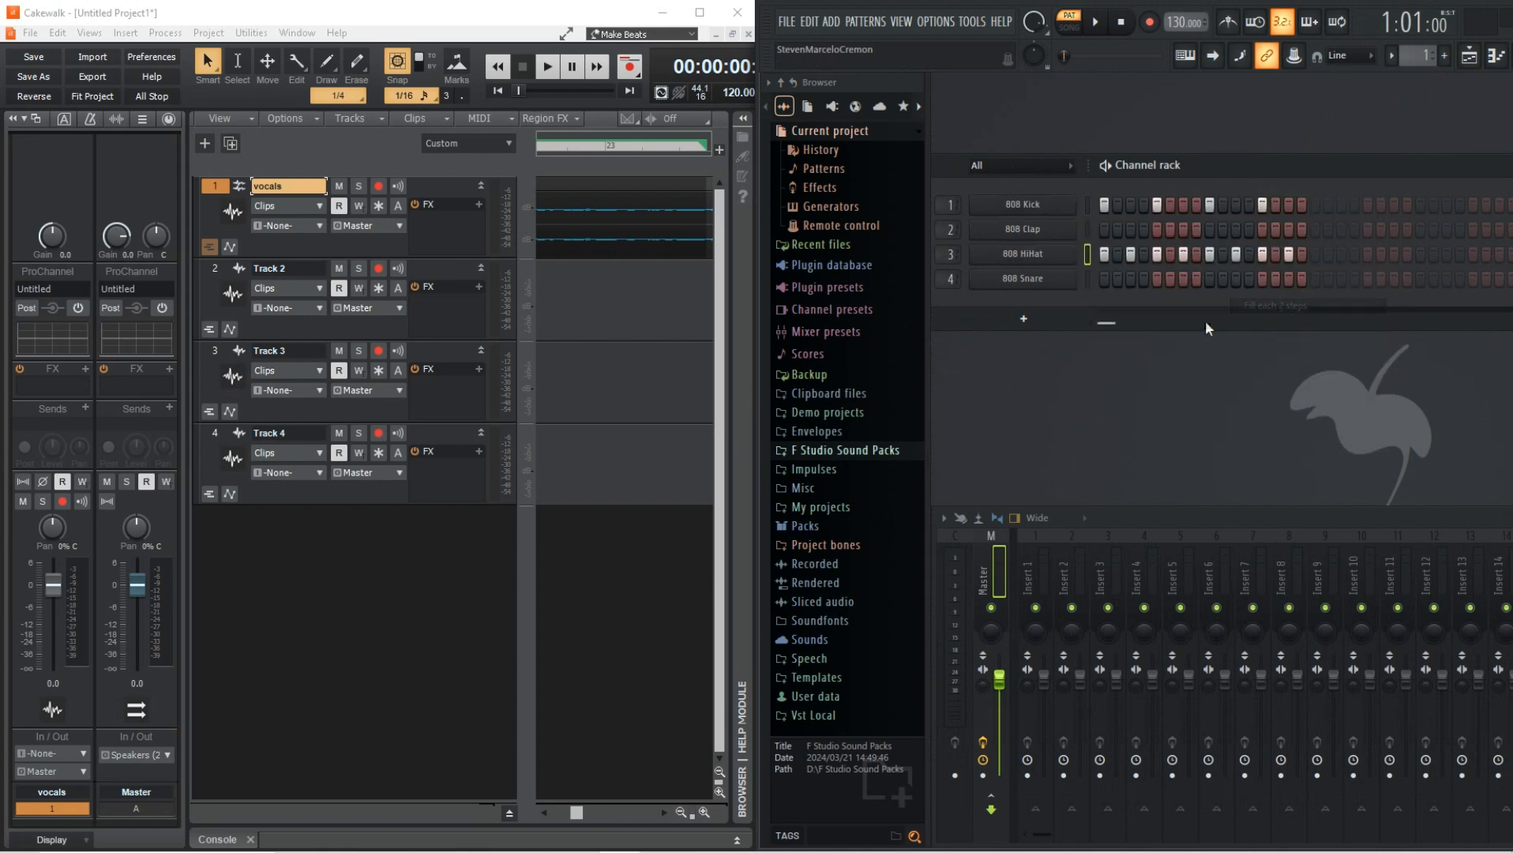
right_click(1022, 279)
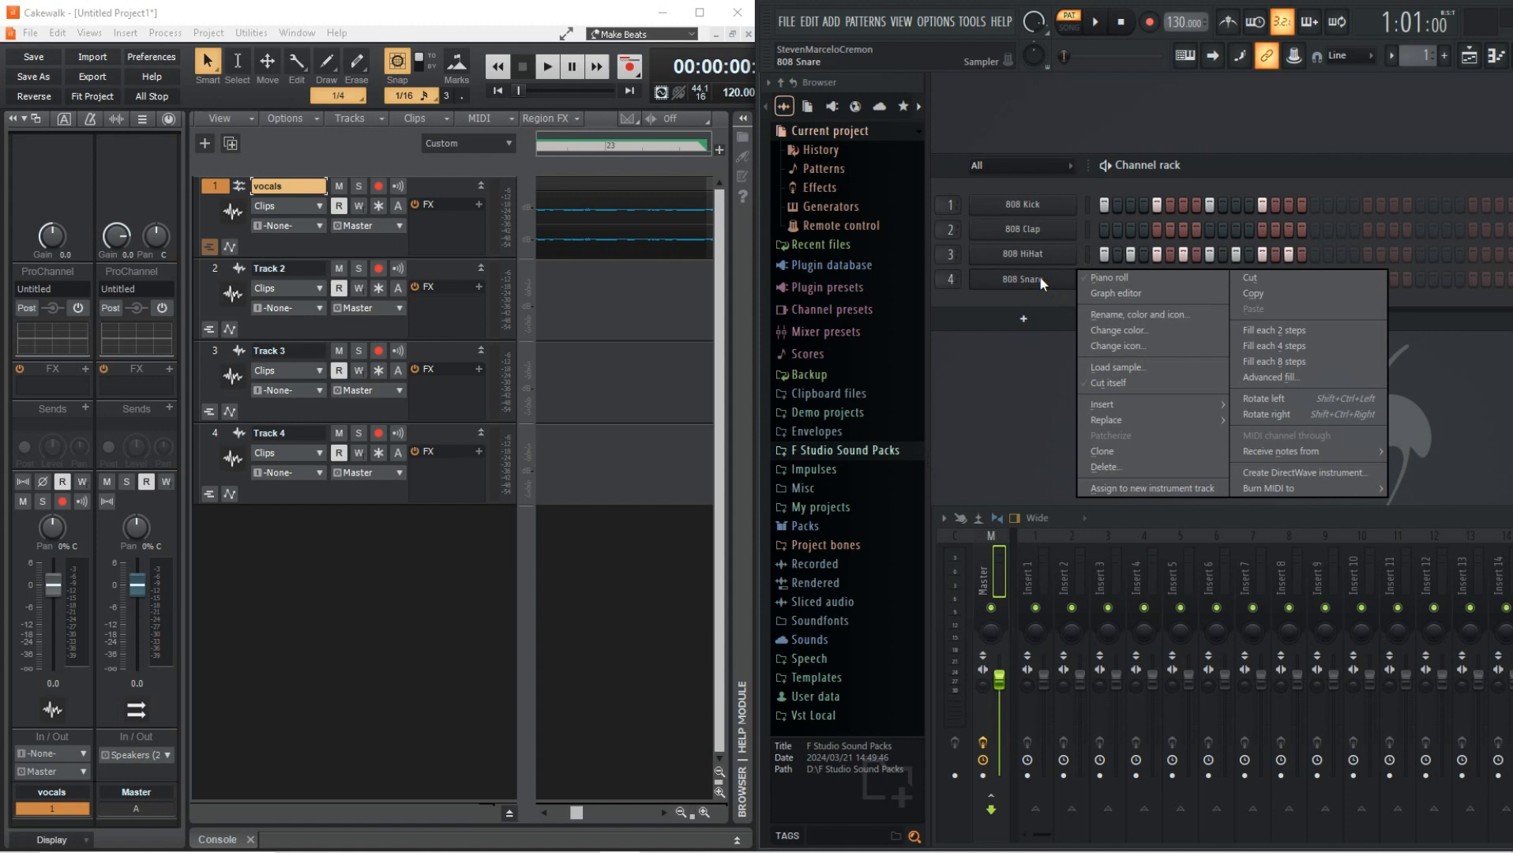
mouse_move(1278, 361)
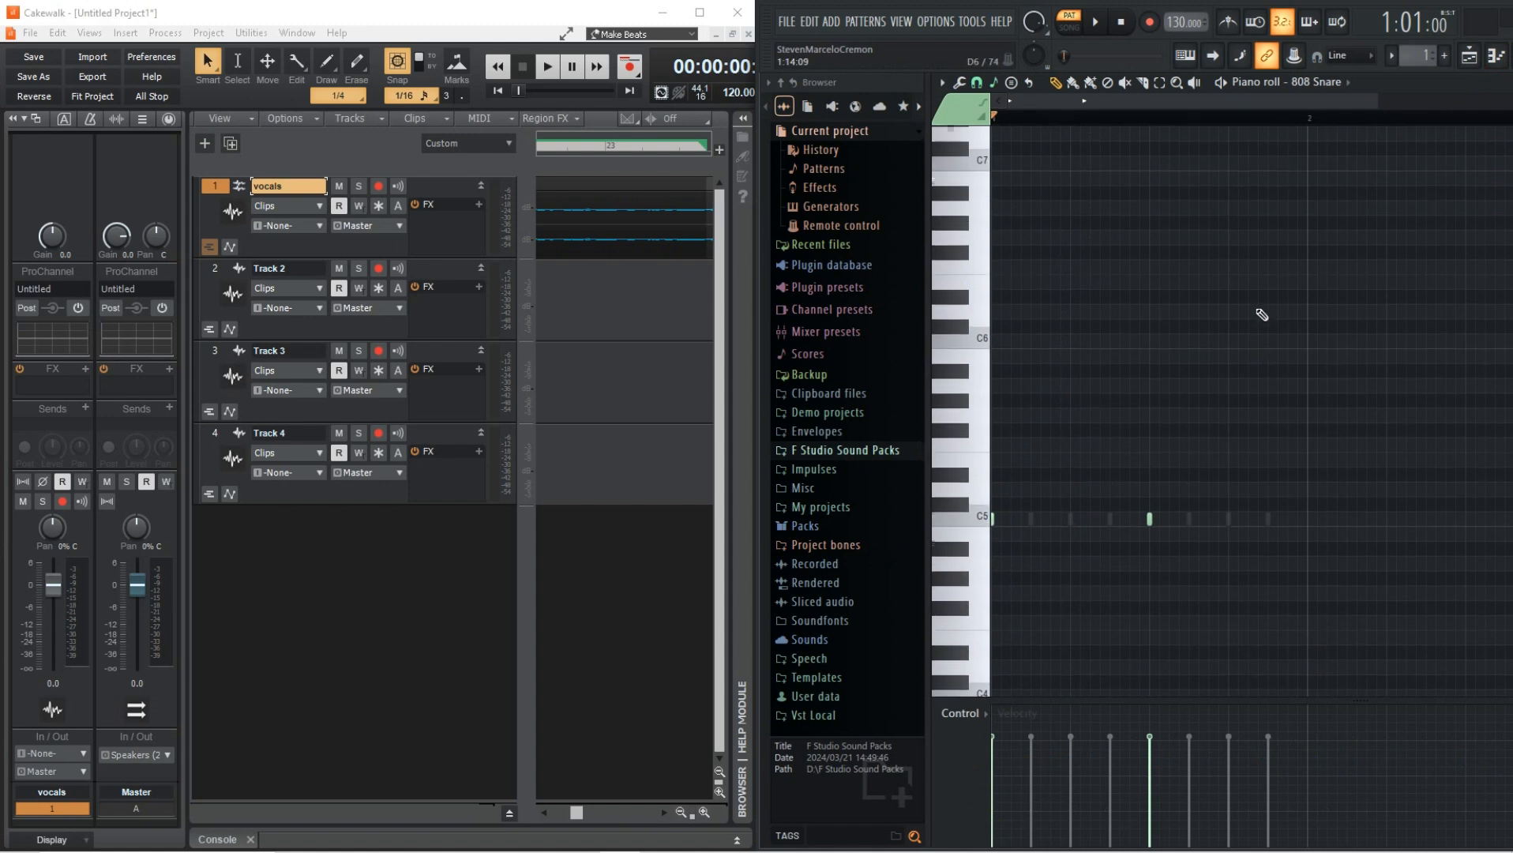
- View the 808 Snare notes in the piano roll and inspect its toolbar tools
scroll("down", 3)
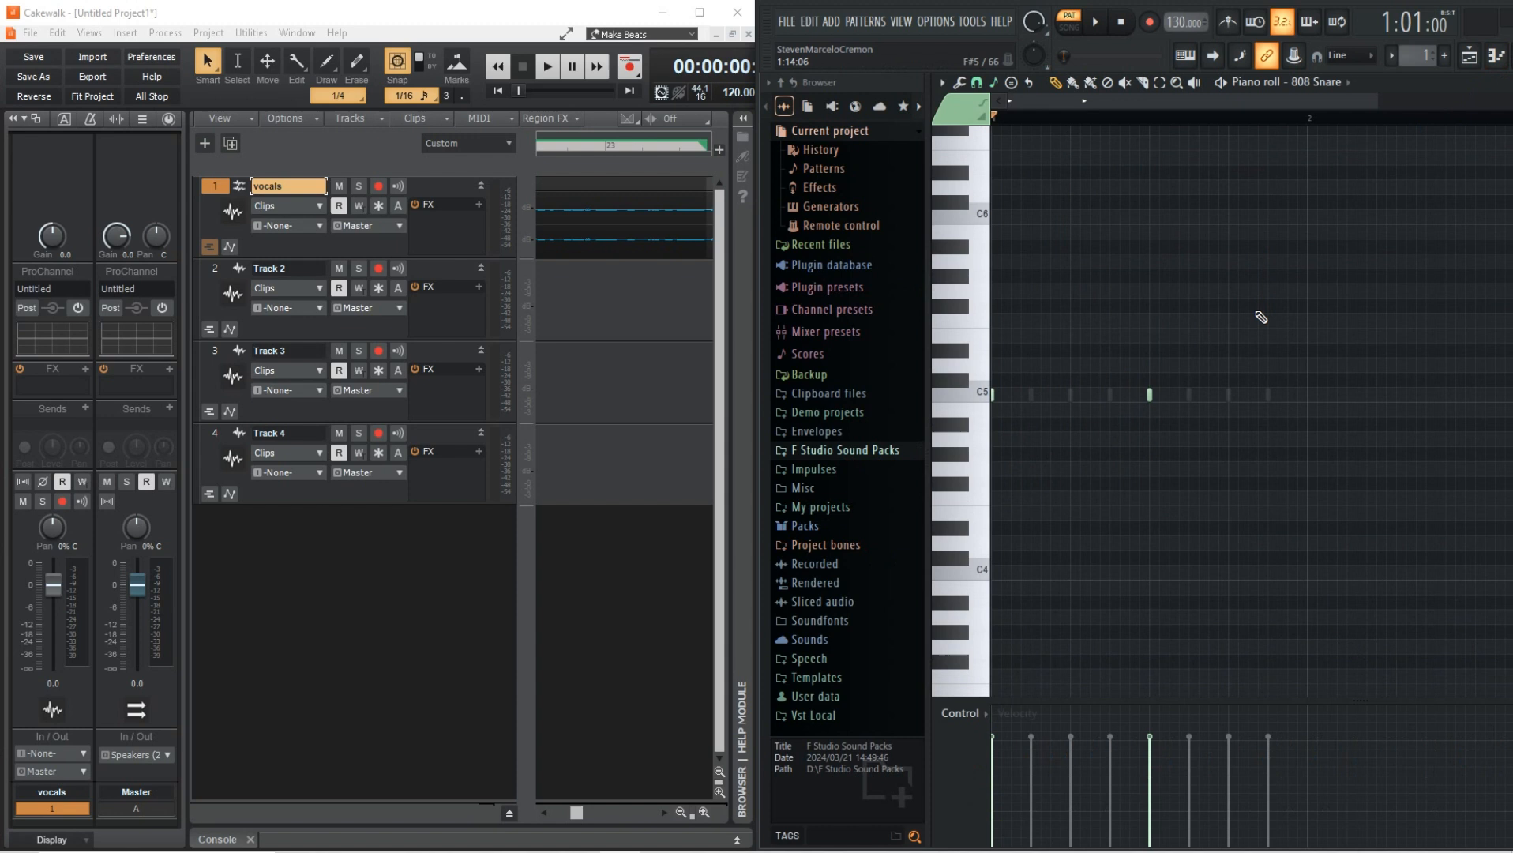
scroll("down", 3)
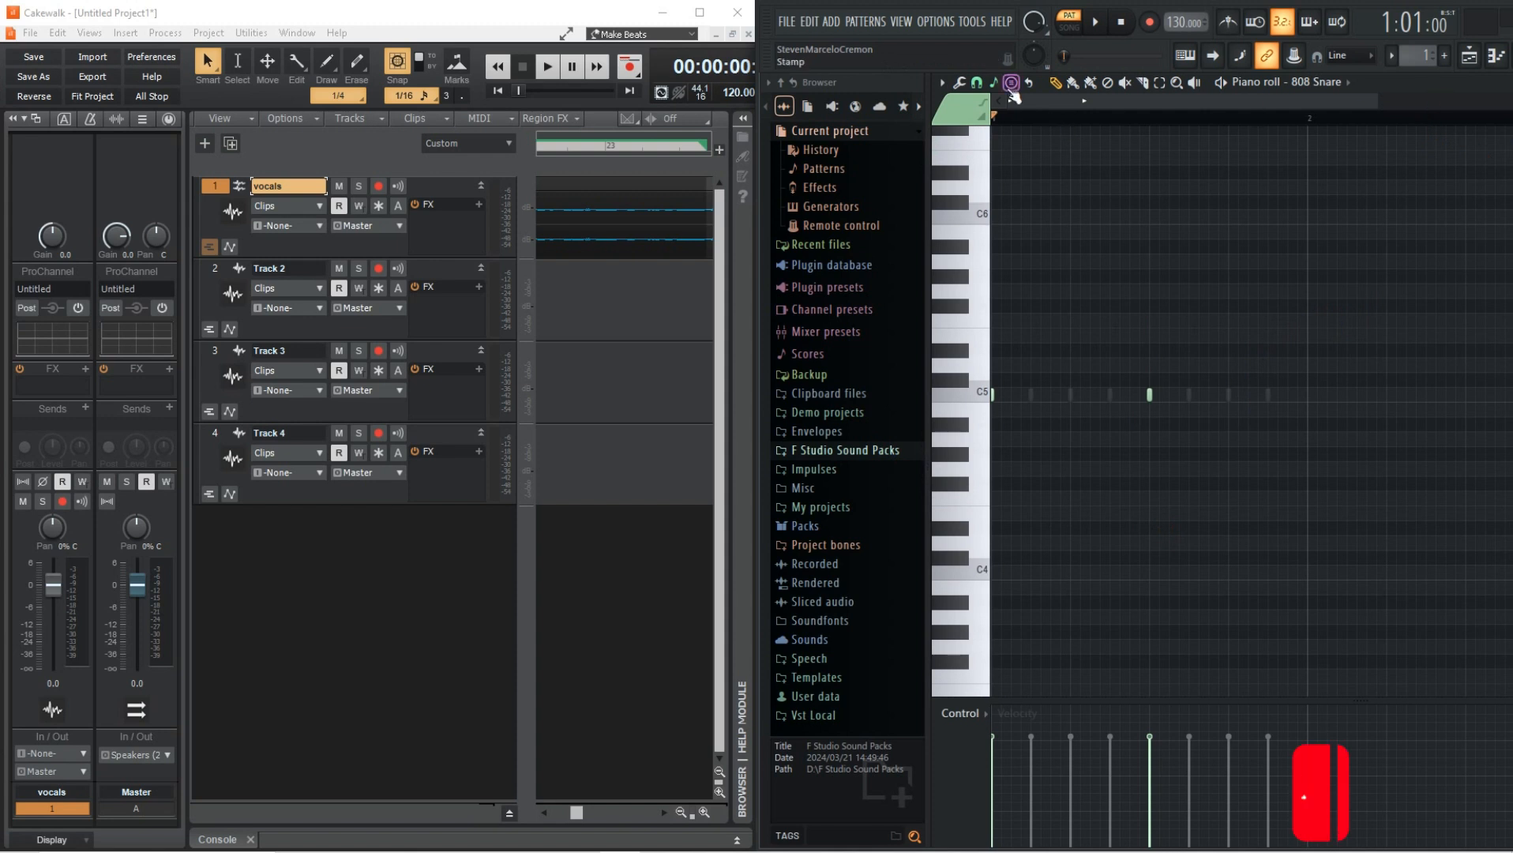
left_click(993, 82)
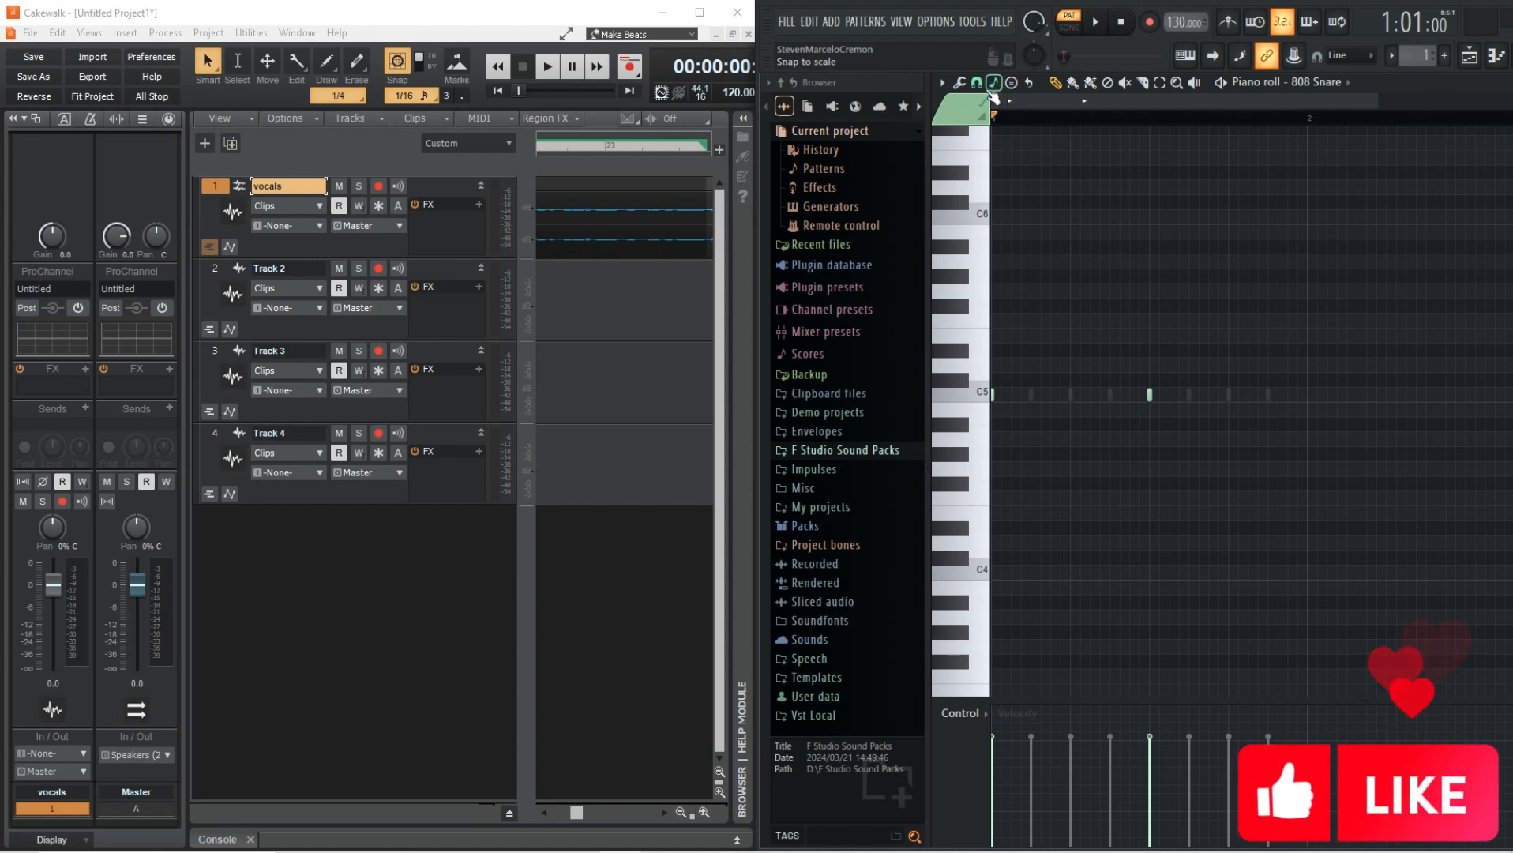
left_click(993, 82)
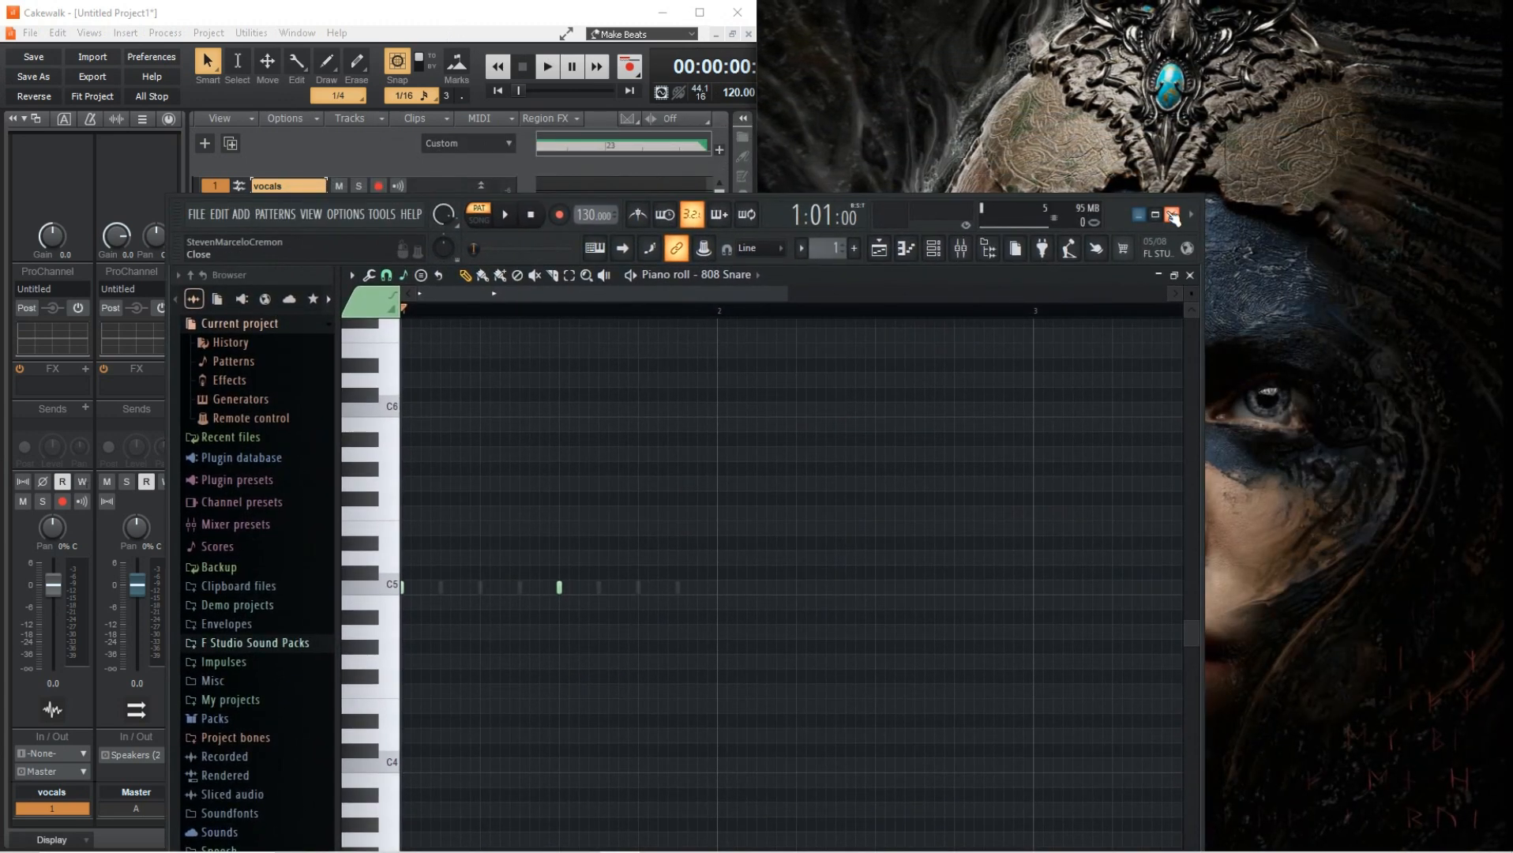
- Close FL Studio, discarding changes to the untitled project
left_click(1173, 214)
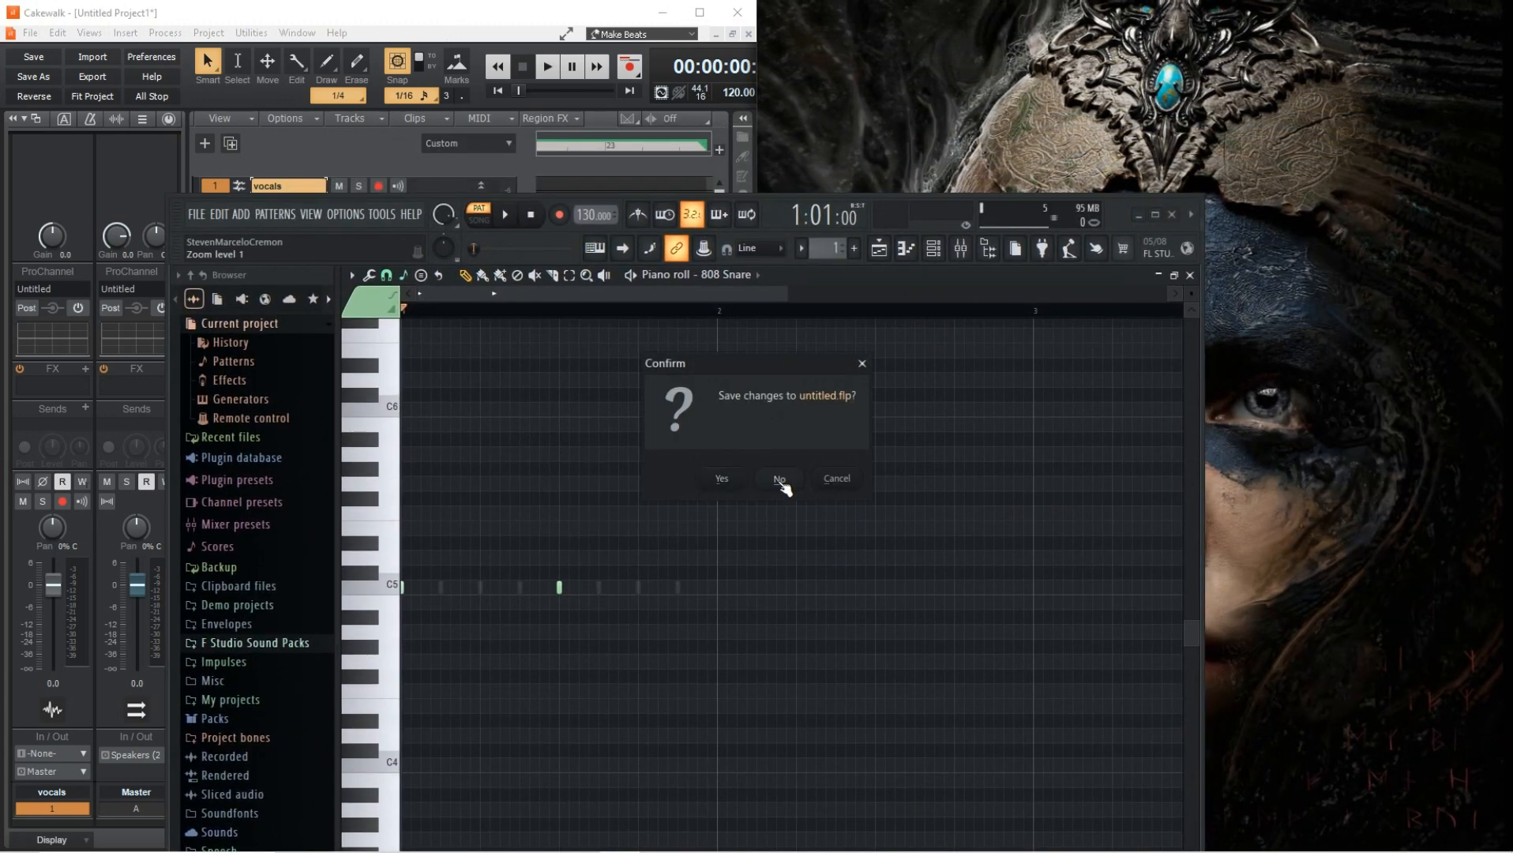
left_click(778, 478)
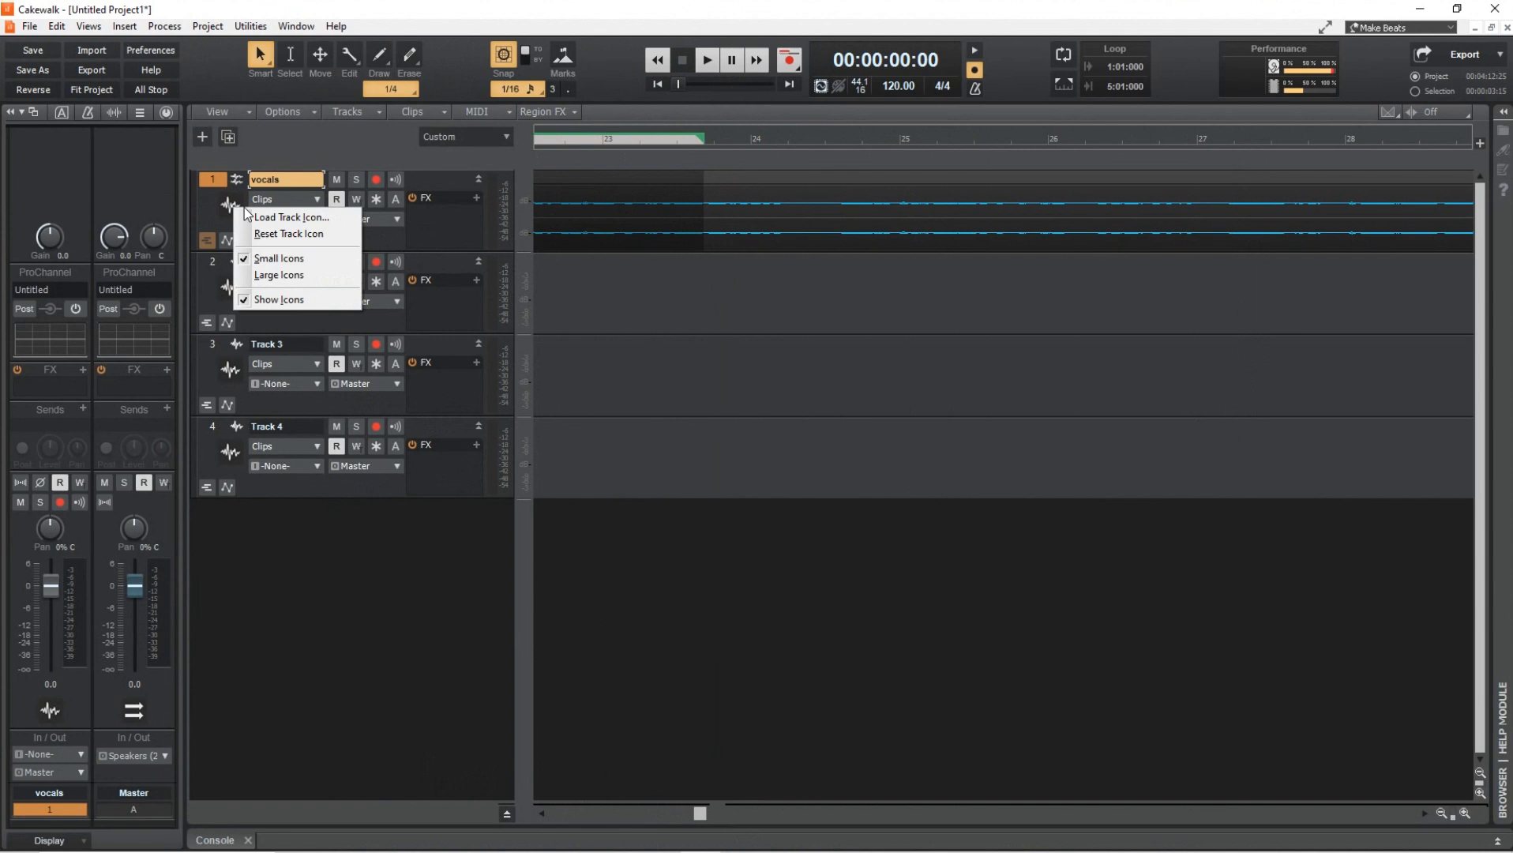
- Load Classic II 1A.bmp from the Vocals folder as the vocals track icon
left_click(290, 217)
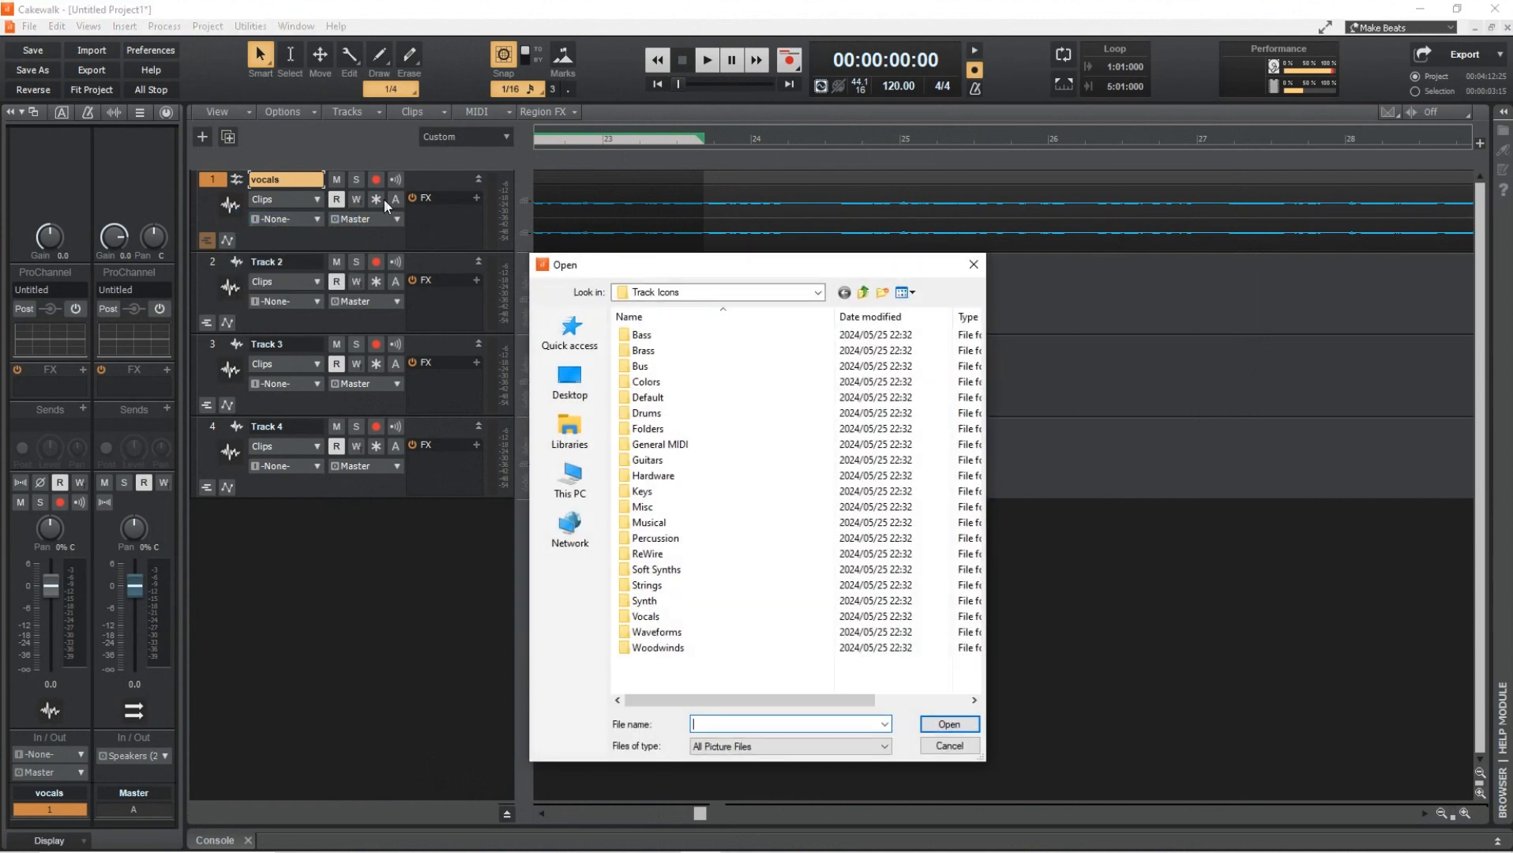
left_click(646, 460)
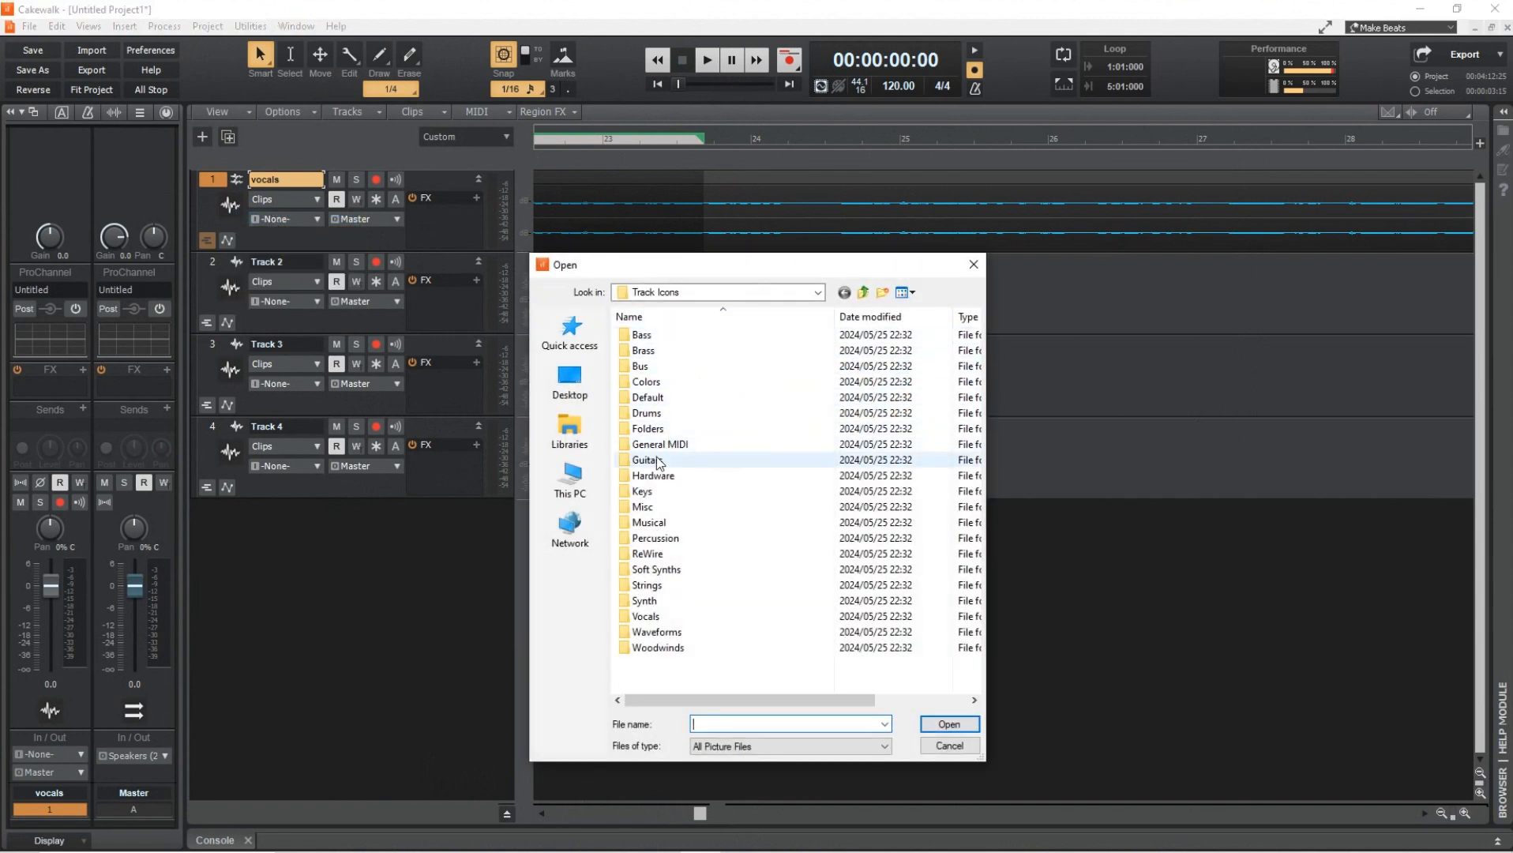
double_click(645, 615)
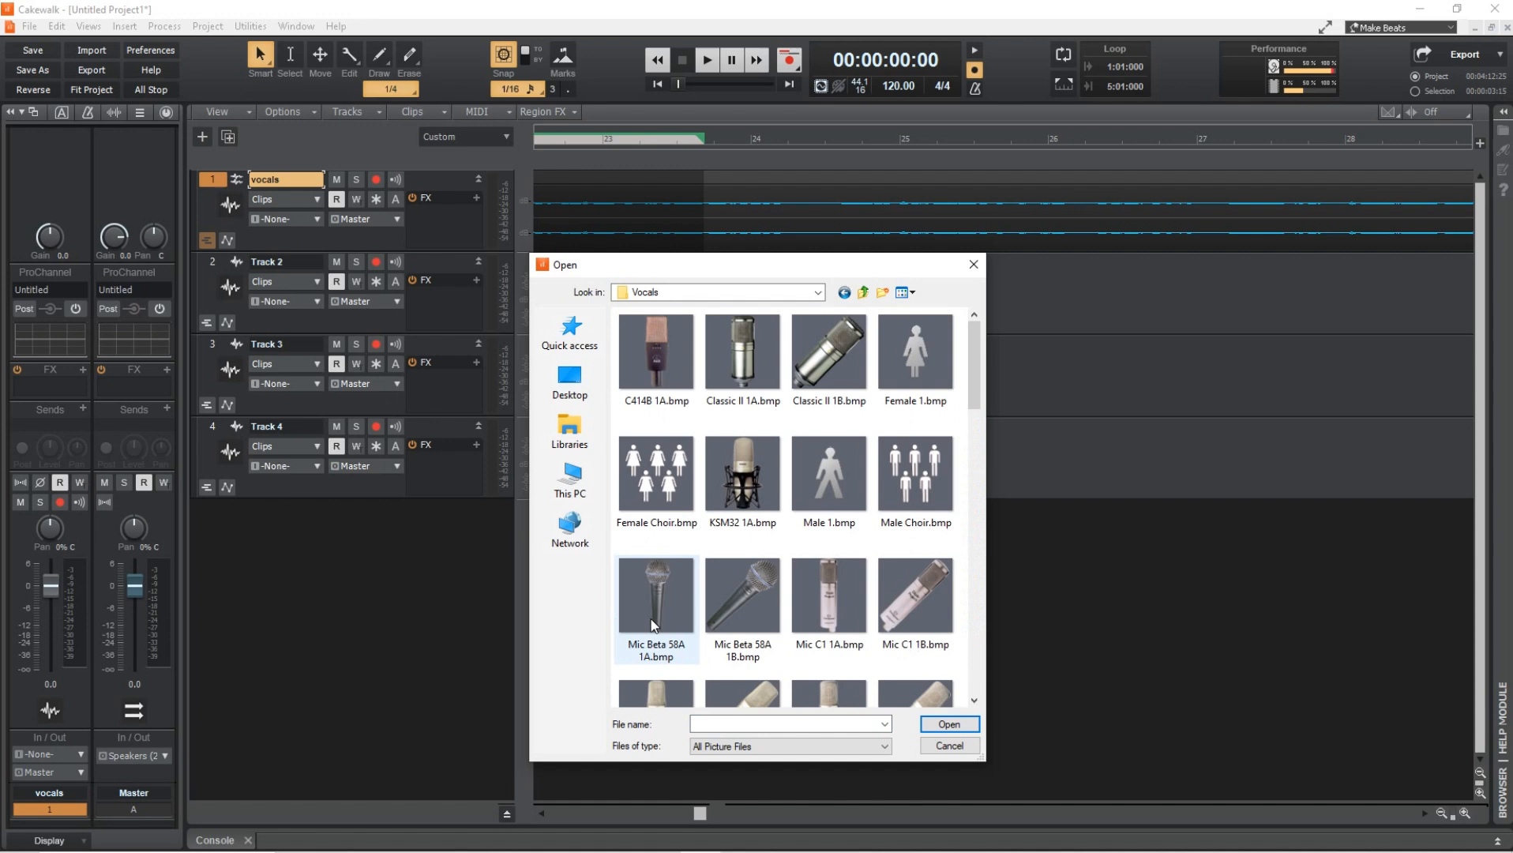
left_click(742, 353)
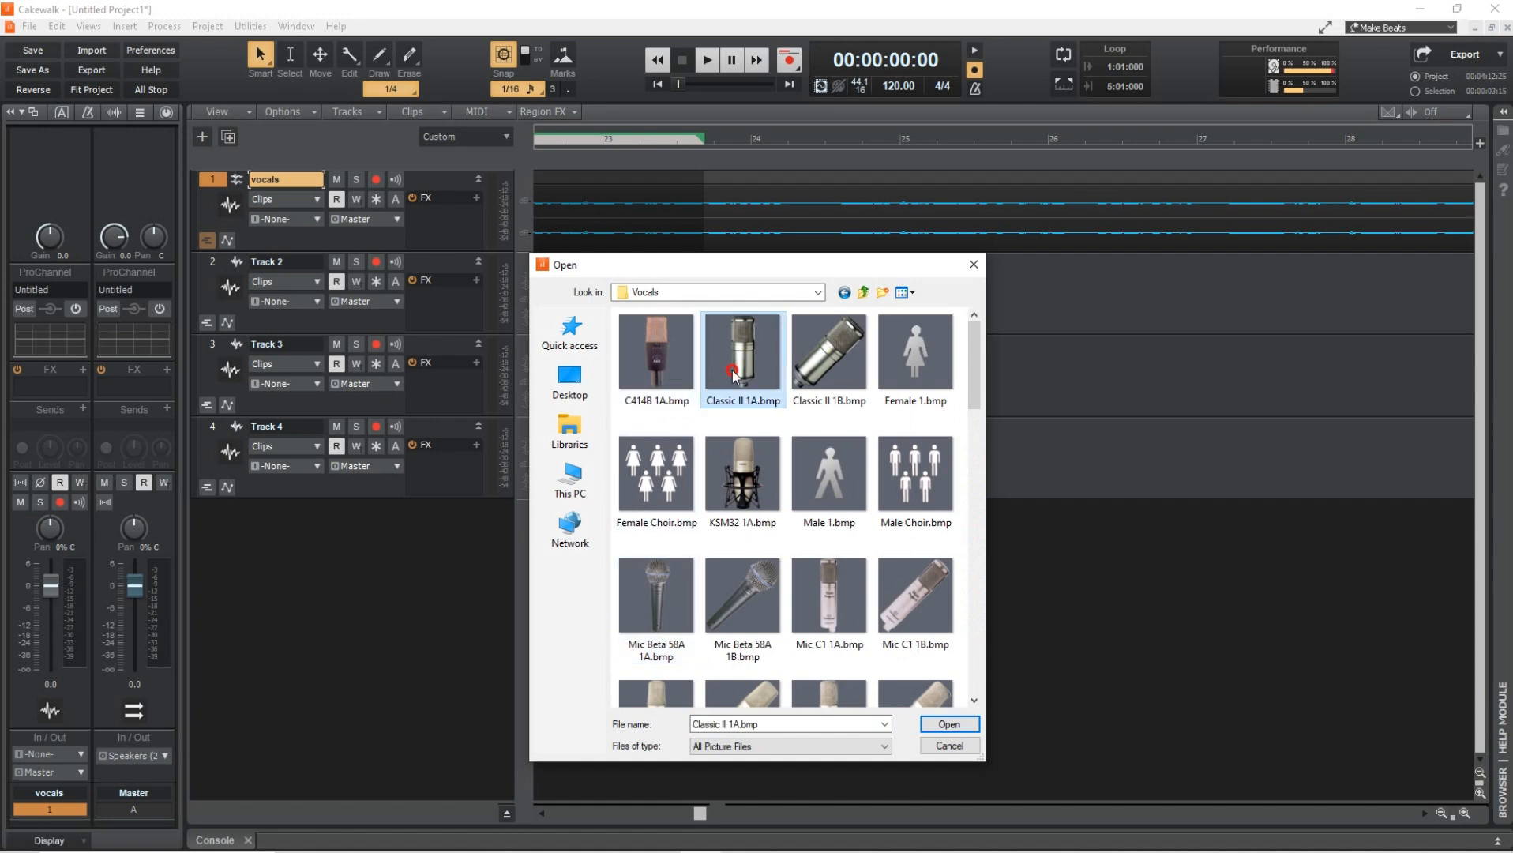
left_click(947, 726)
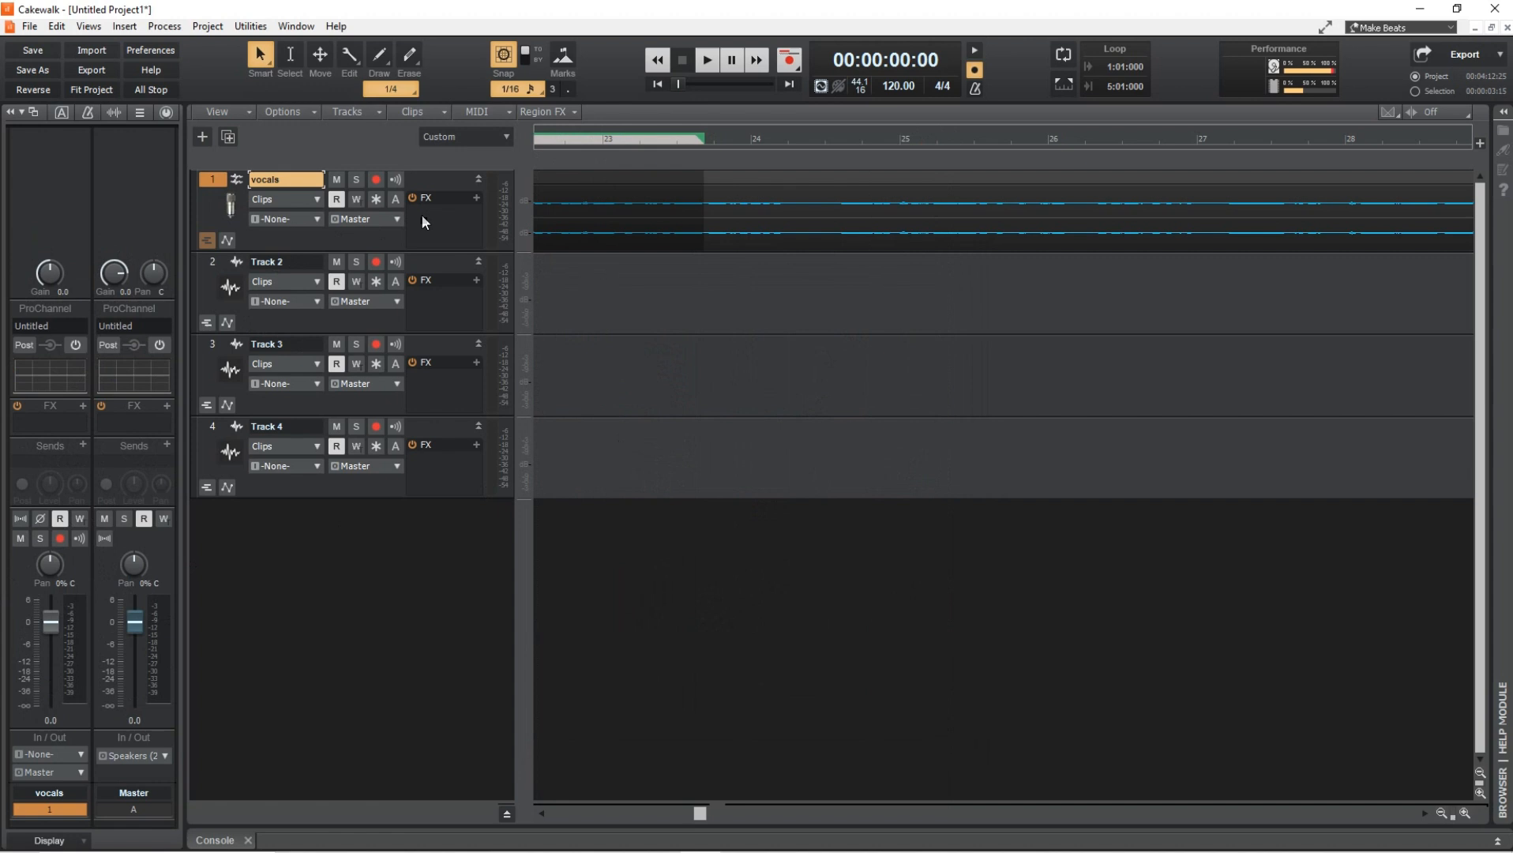
- Create a Melodyne Region FX on the vocal clip
right_click(603, 214)
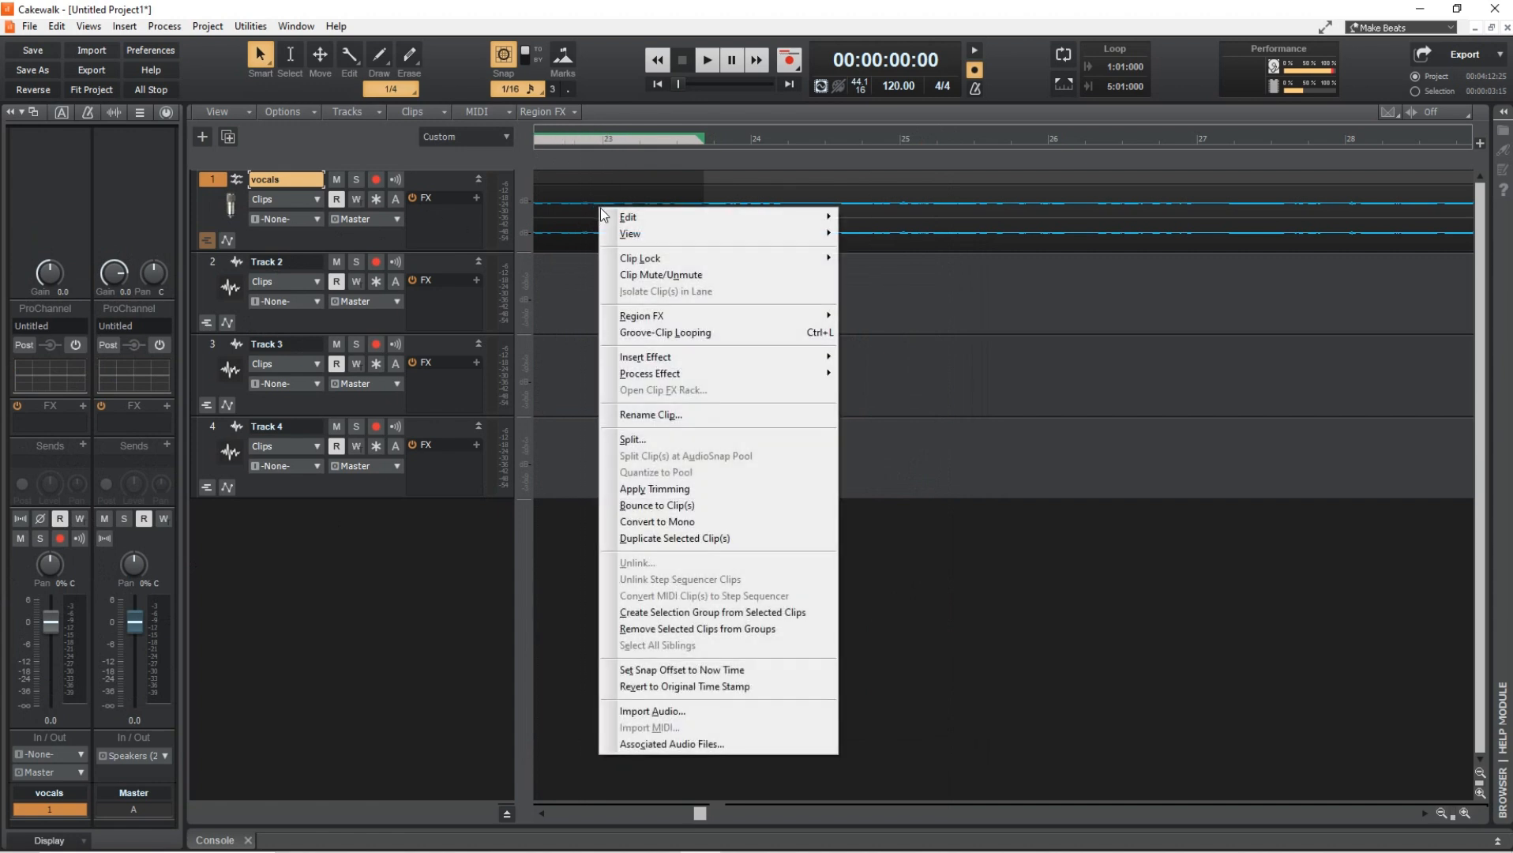
mouse_move(641, 316)
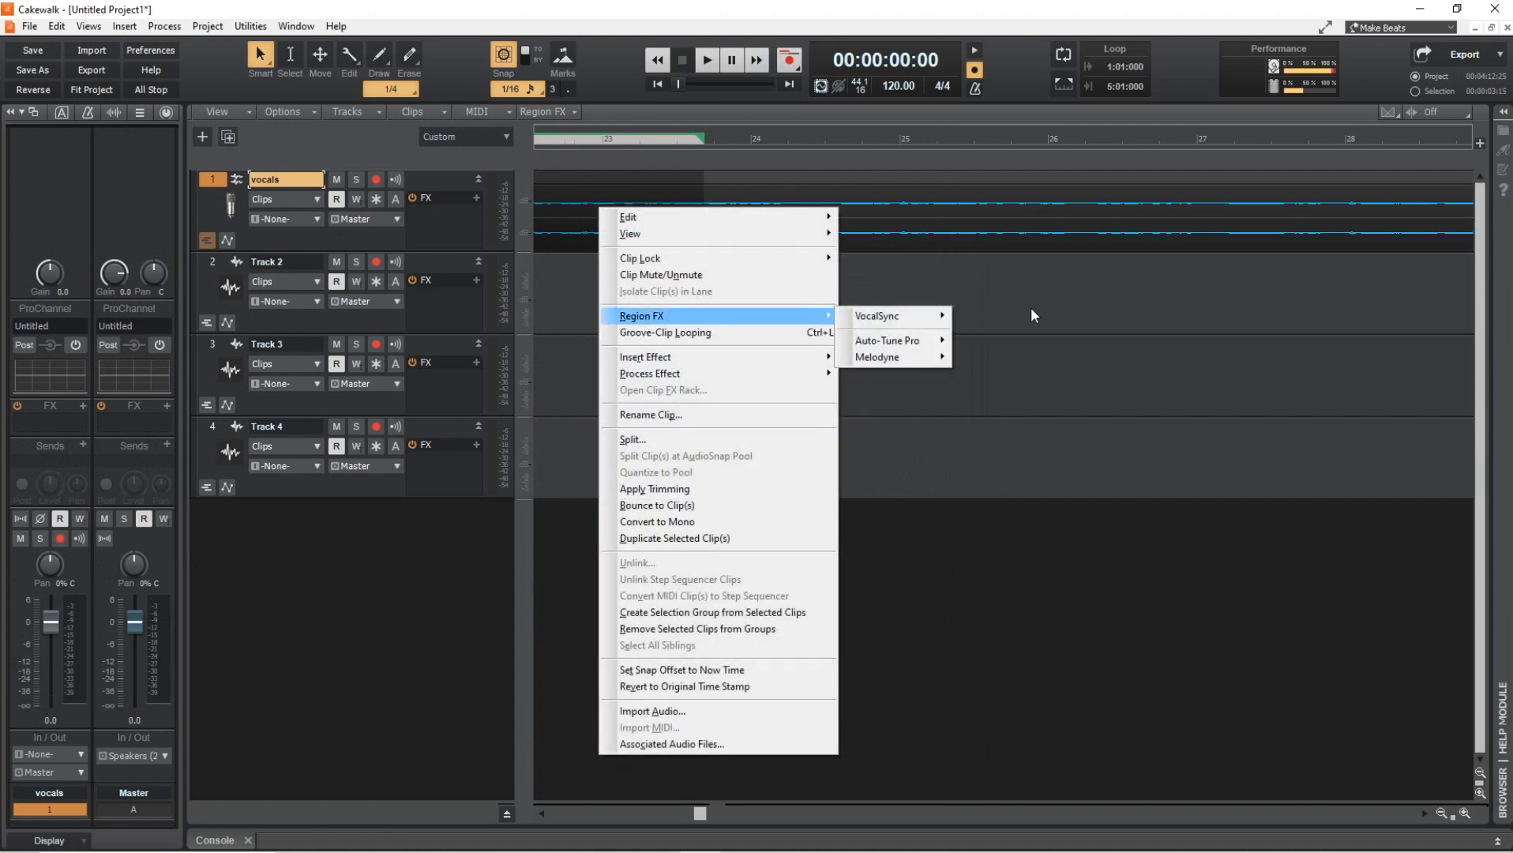
mouse_move(885, 340)
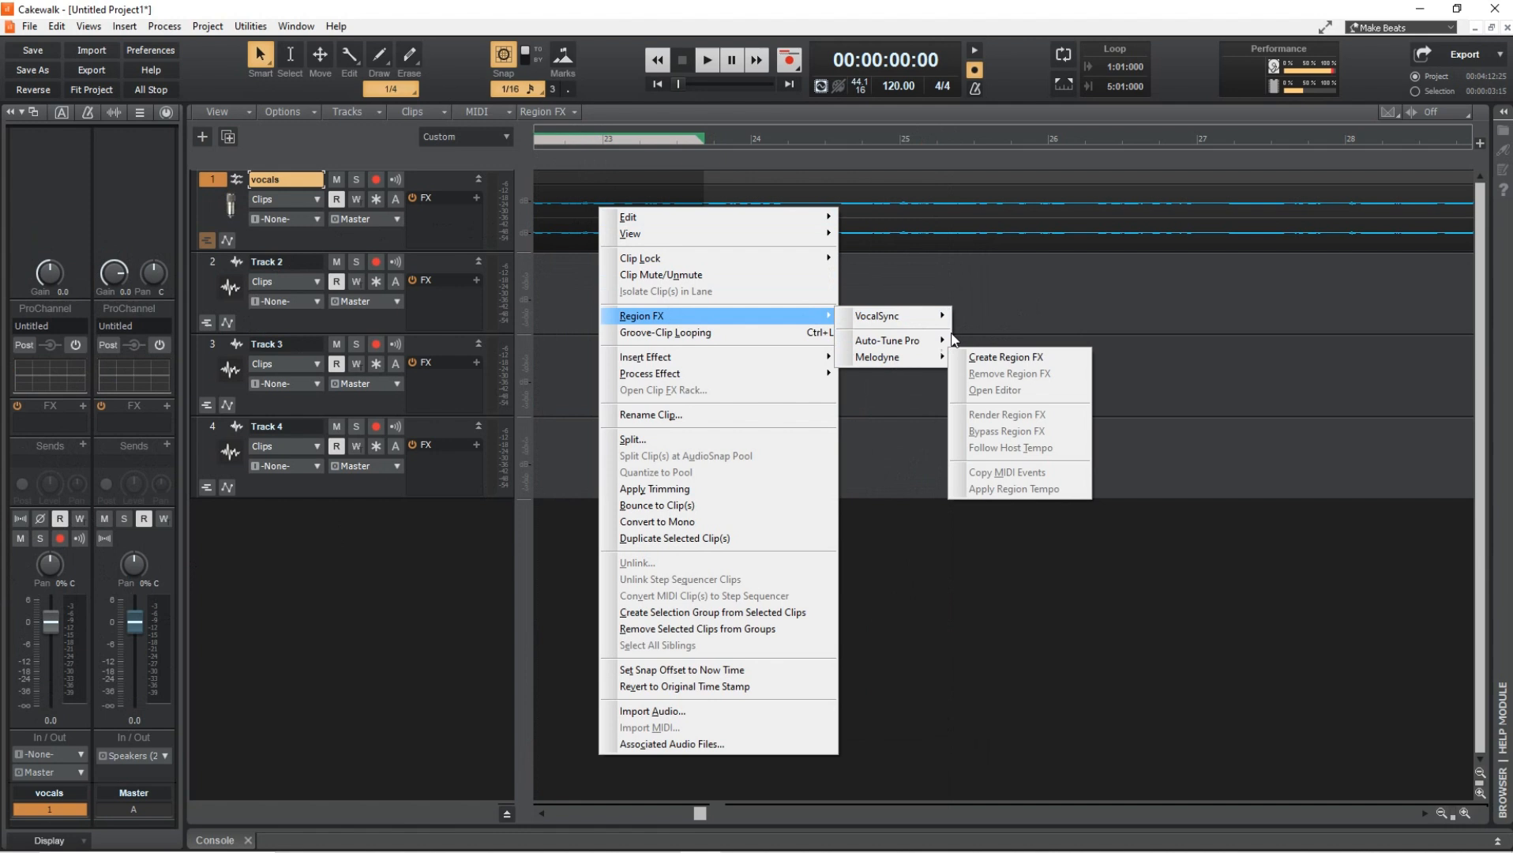
left_click(1004, 357)
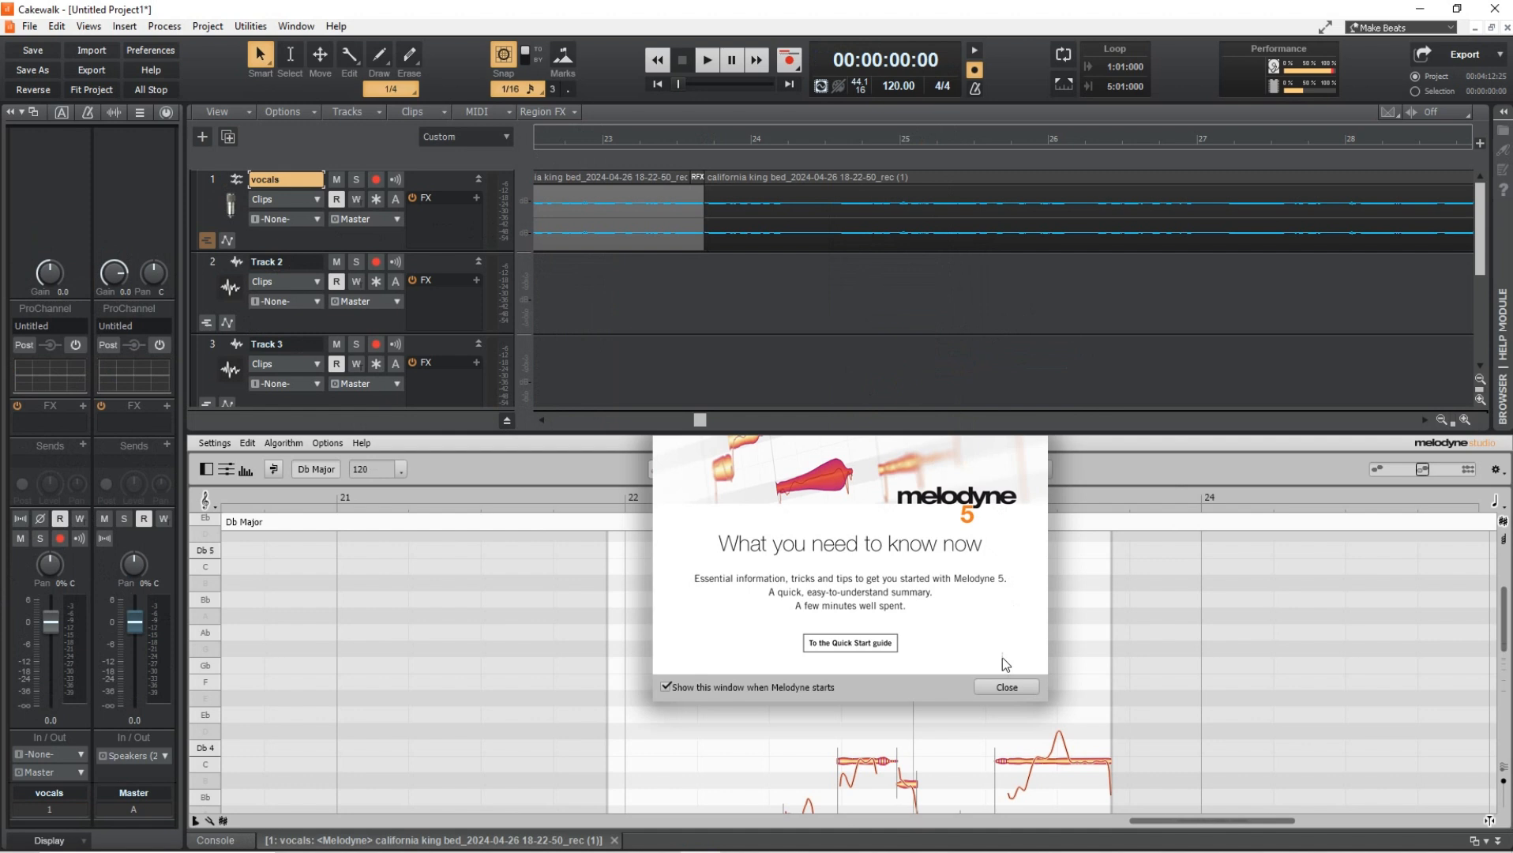
- Close Melodyne's welcome window and bring up the Ab 3 note's options menu
left_click(1004, 687)
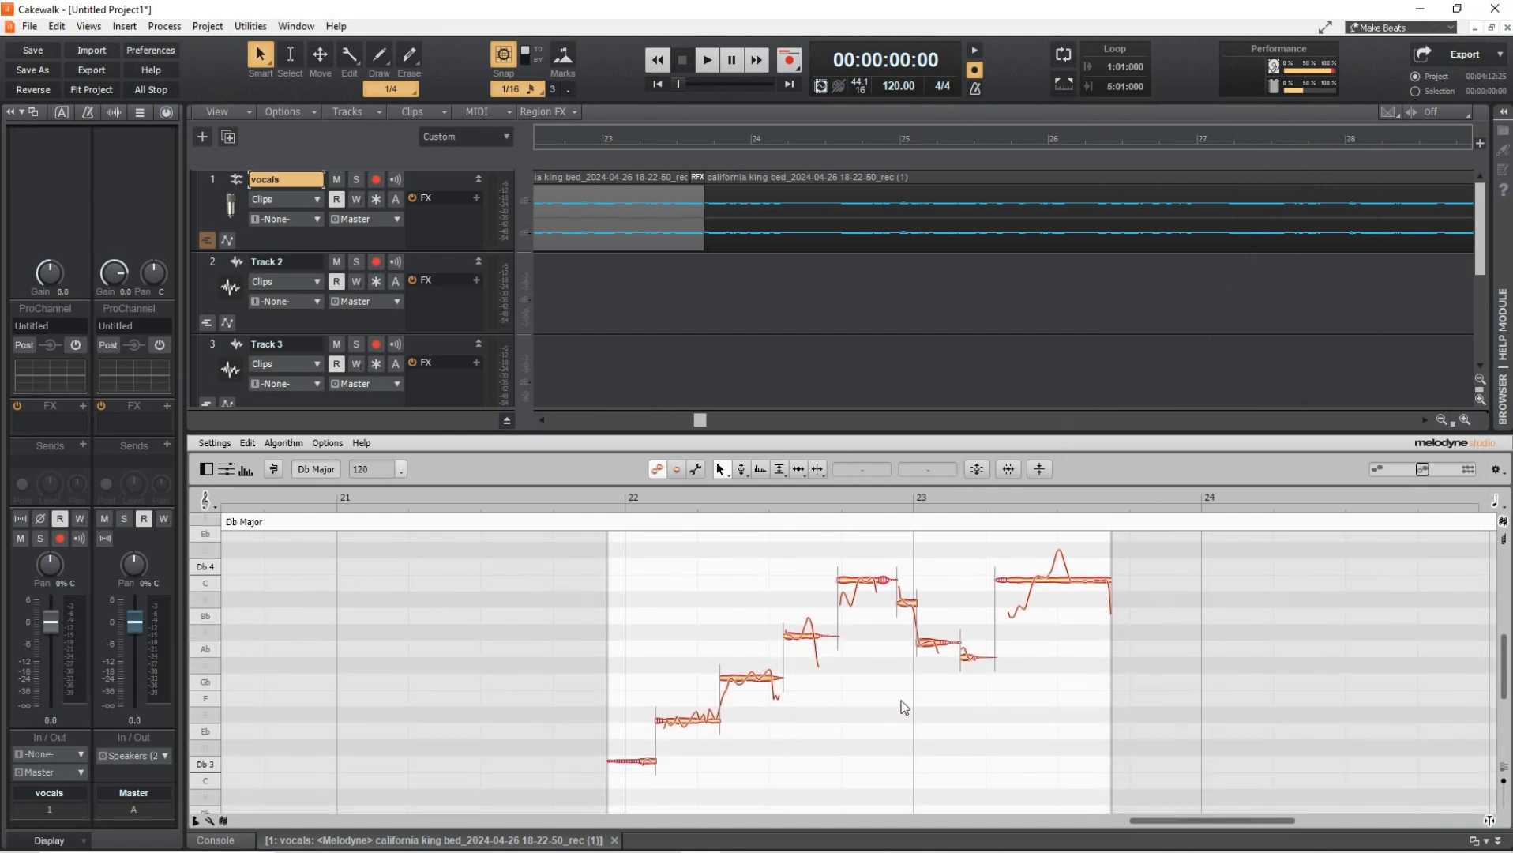
mouse_move(909, 673)
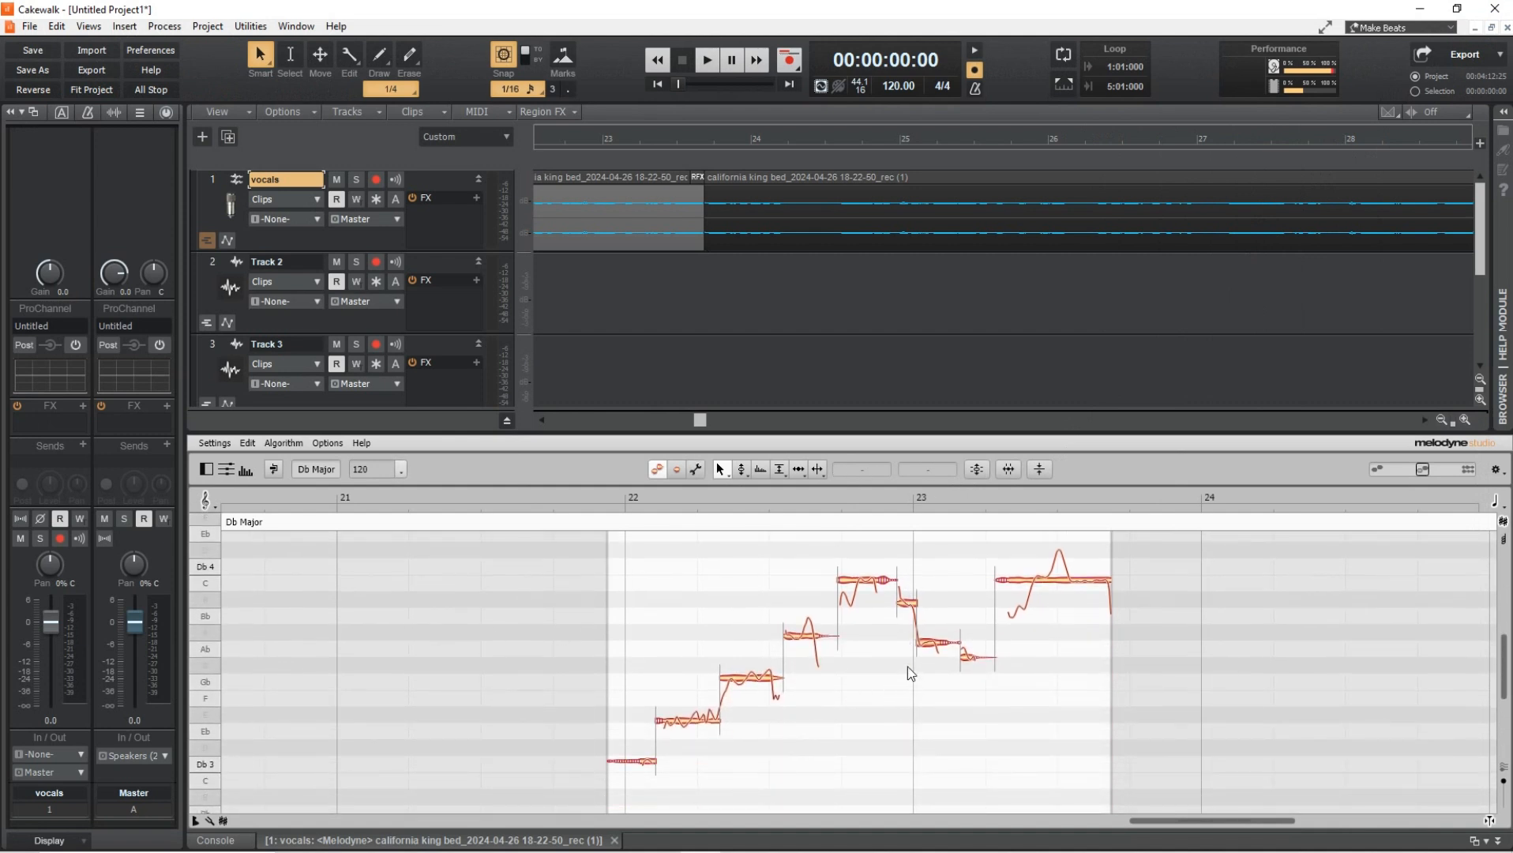
mouse_move(807, 643)
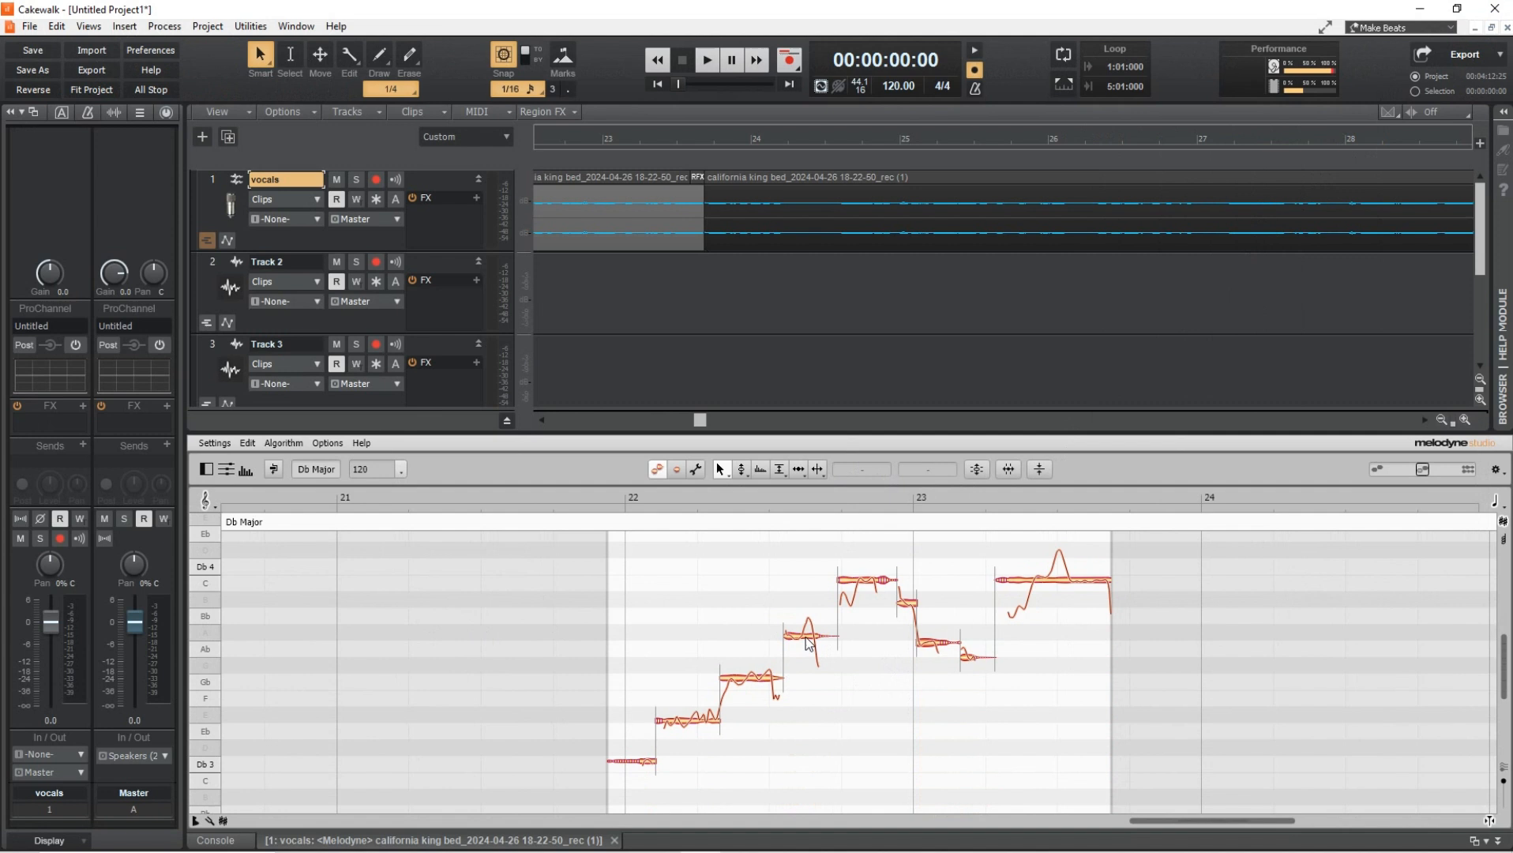
right_click(805, 641)
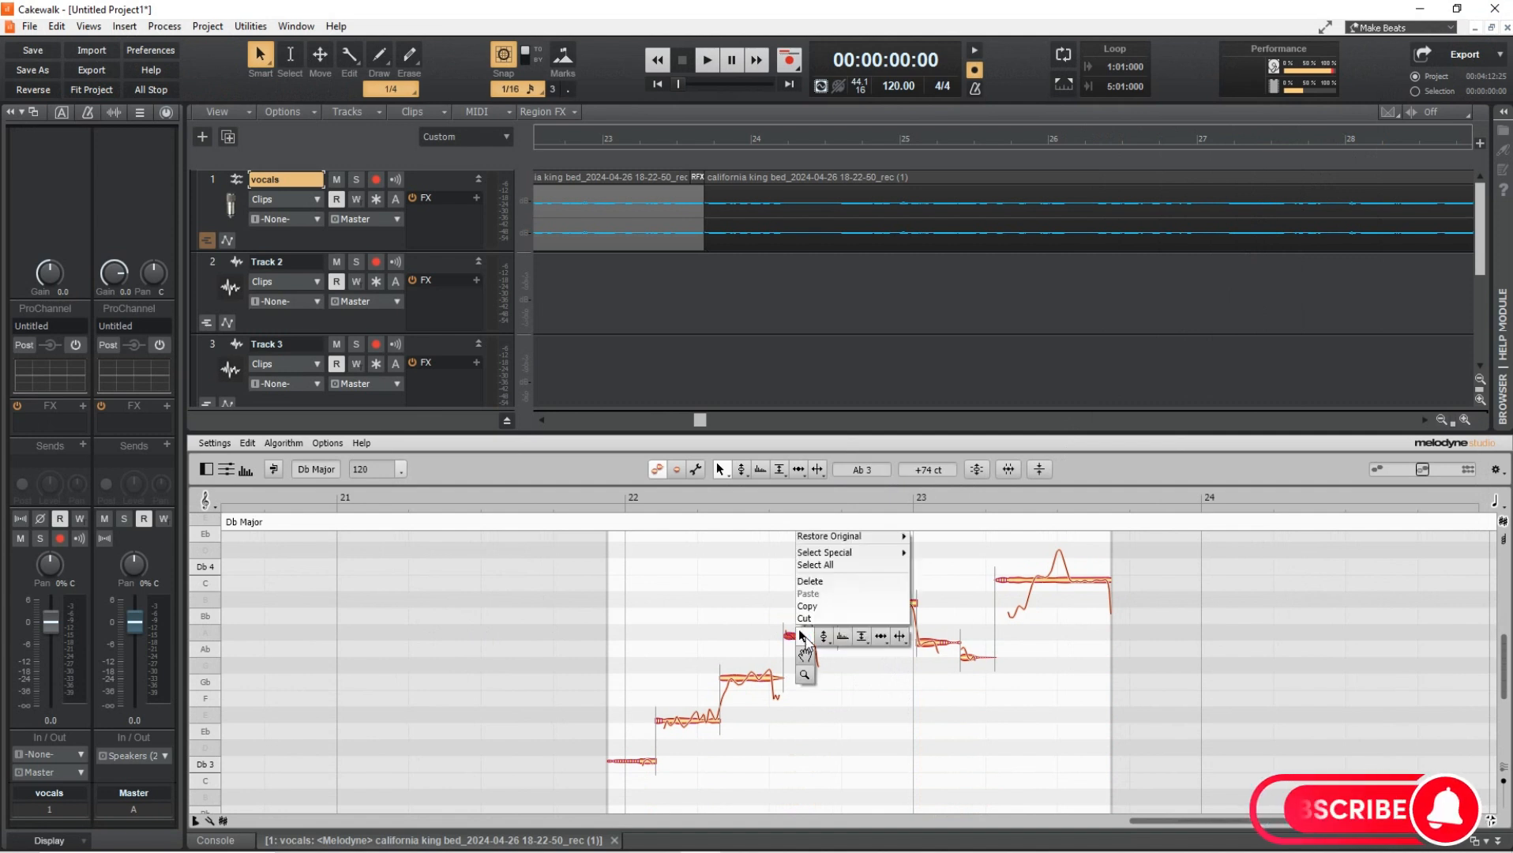
mouse_move(838, 647)
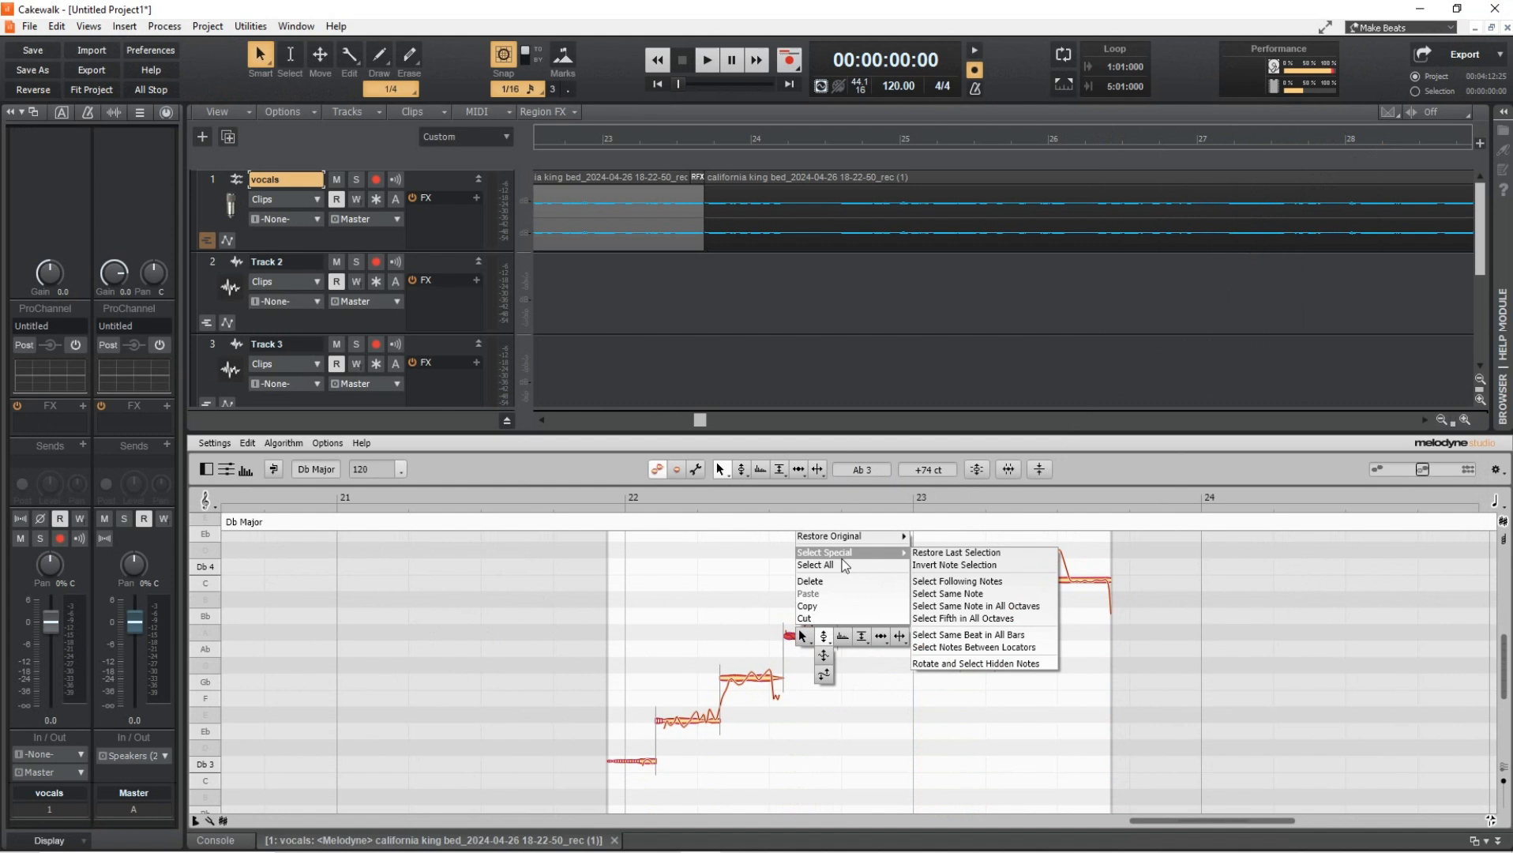
mouse_move(1170, 455)
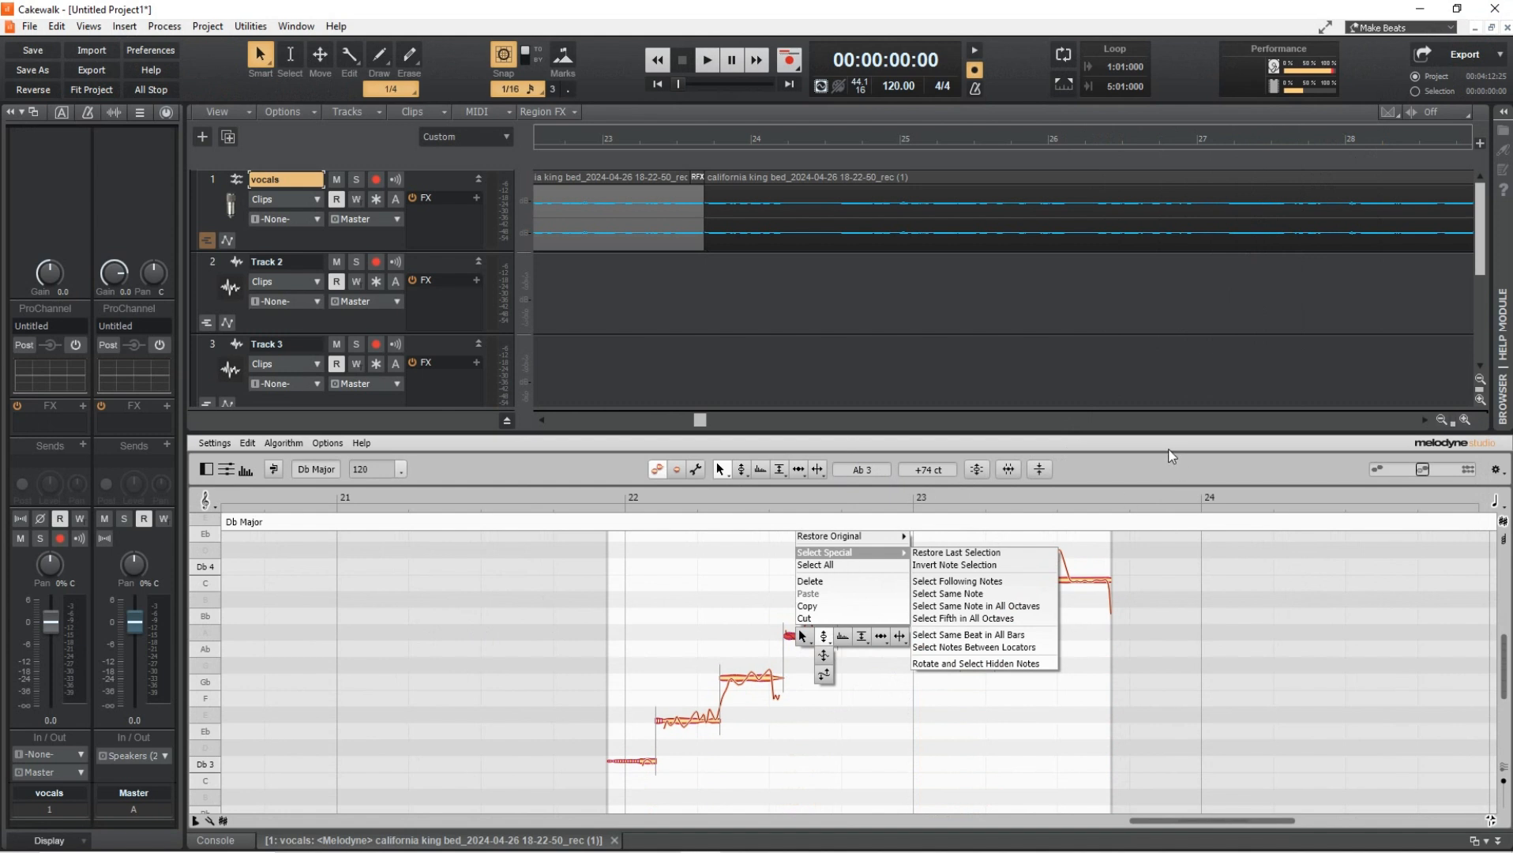
mouse_move(1190, 434)
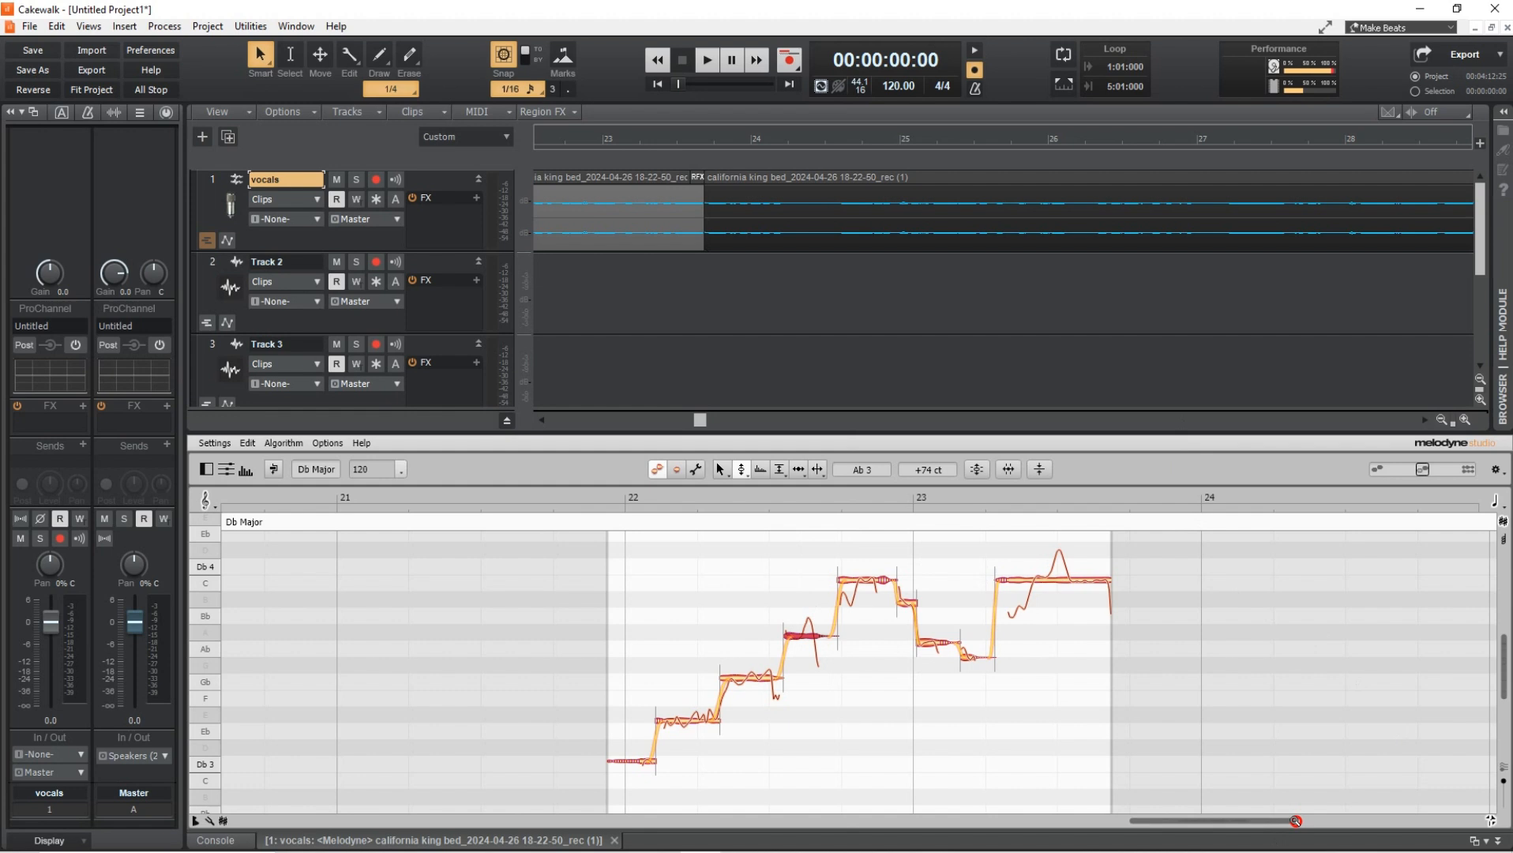
- Zoom in on the vocal notes with Melodyne's horizontal zoom scrollbar
left_click_drag(1298, 821, 1199, 826)
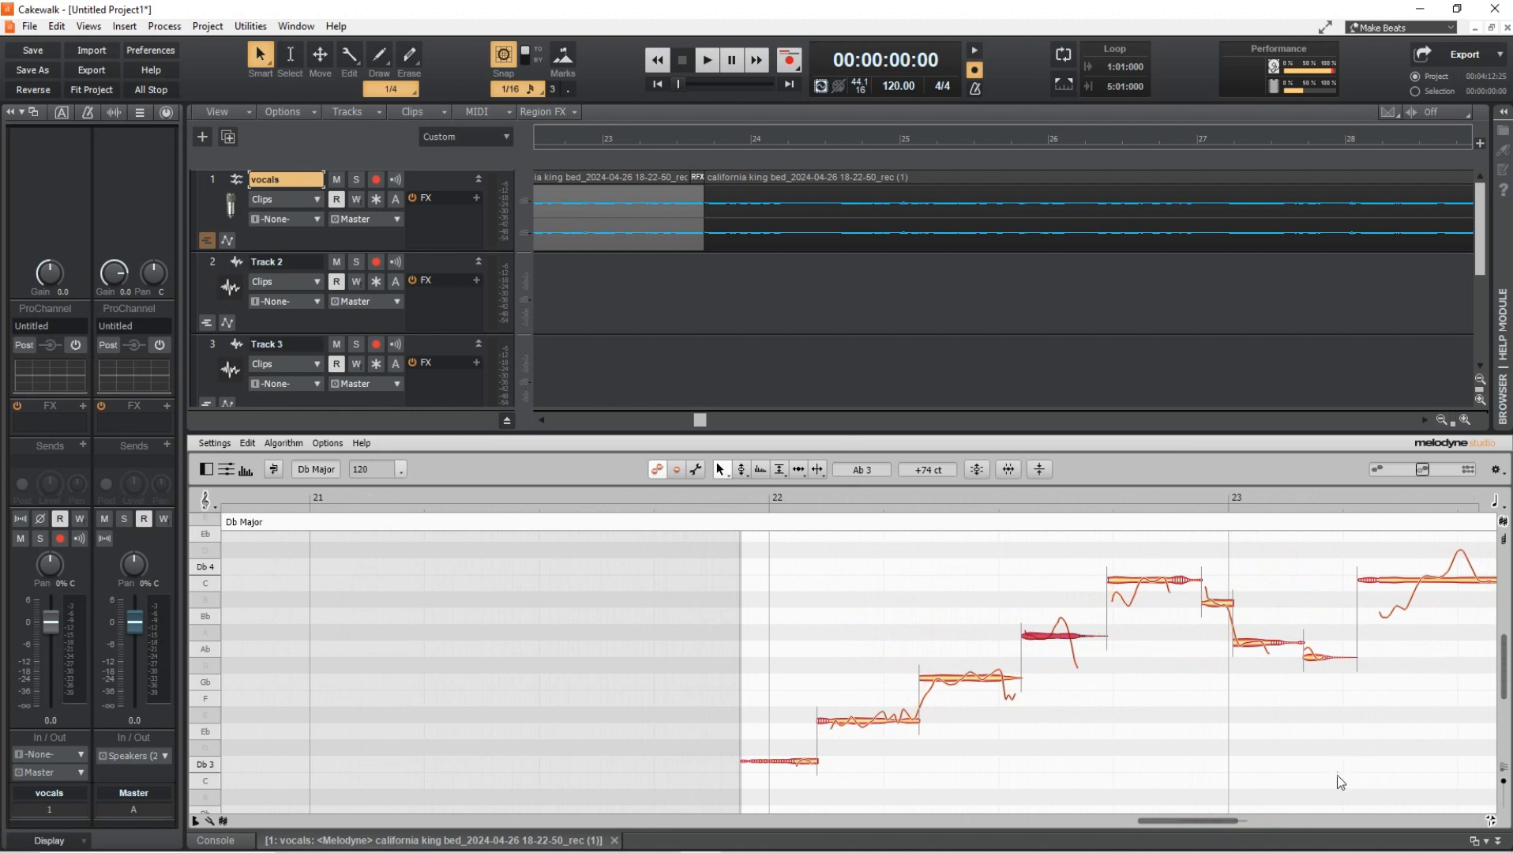
mouse_move(988, 466)
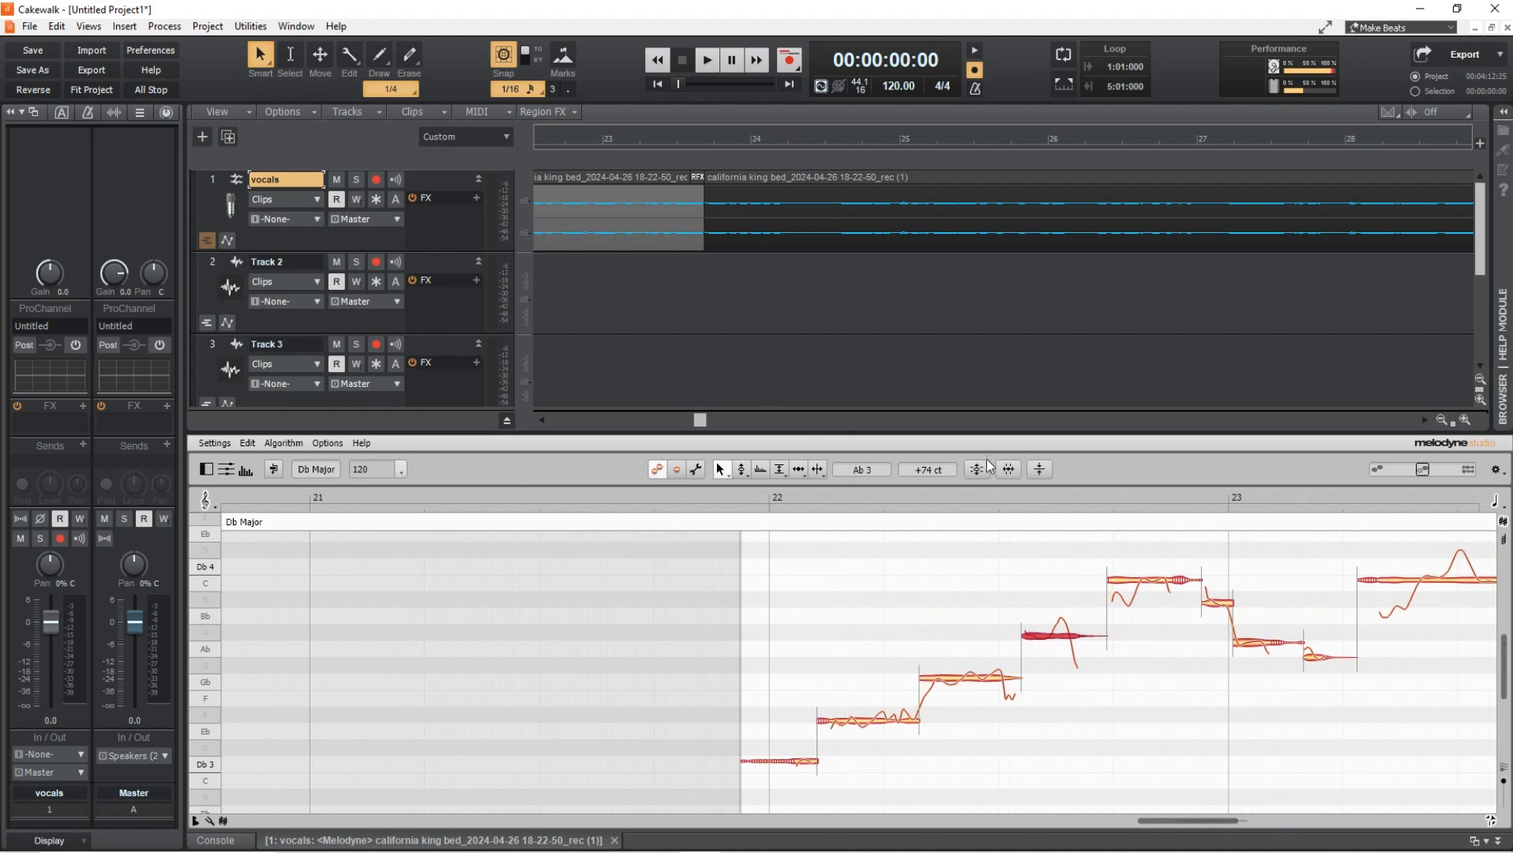
mouse_move(1023, 464)
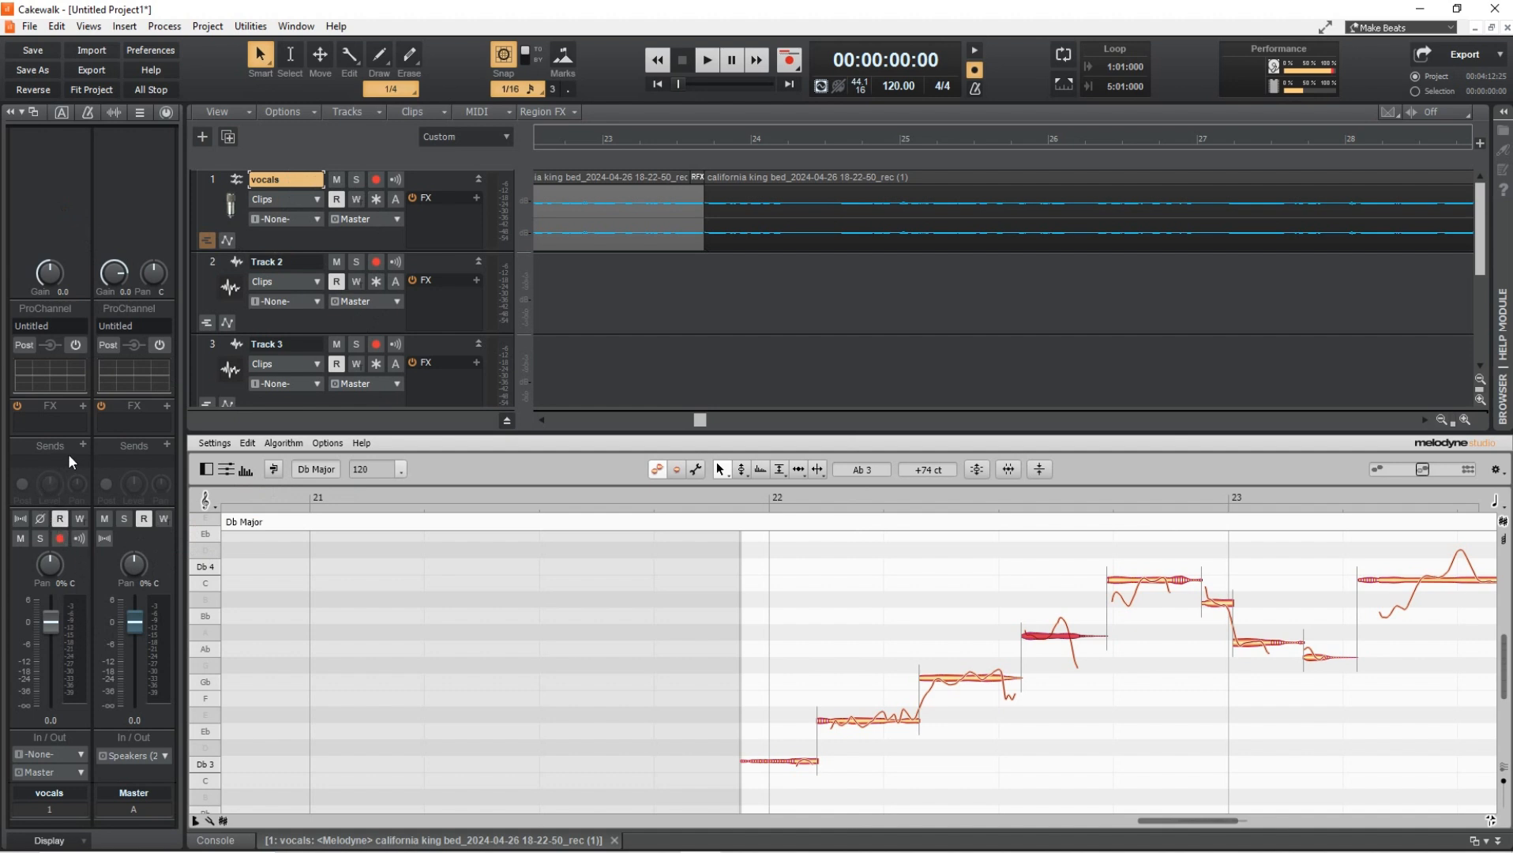
mouse_move(85, 413)
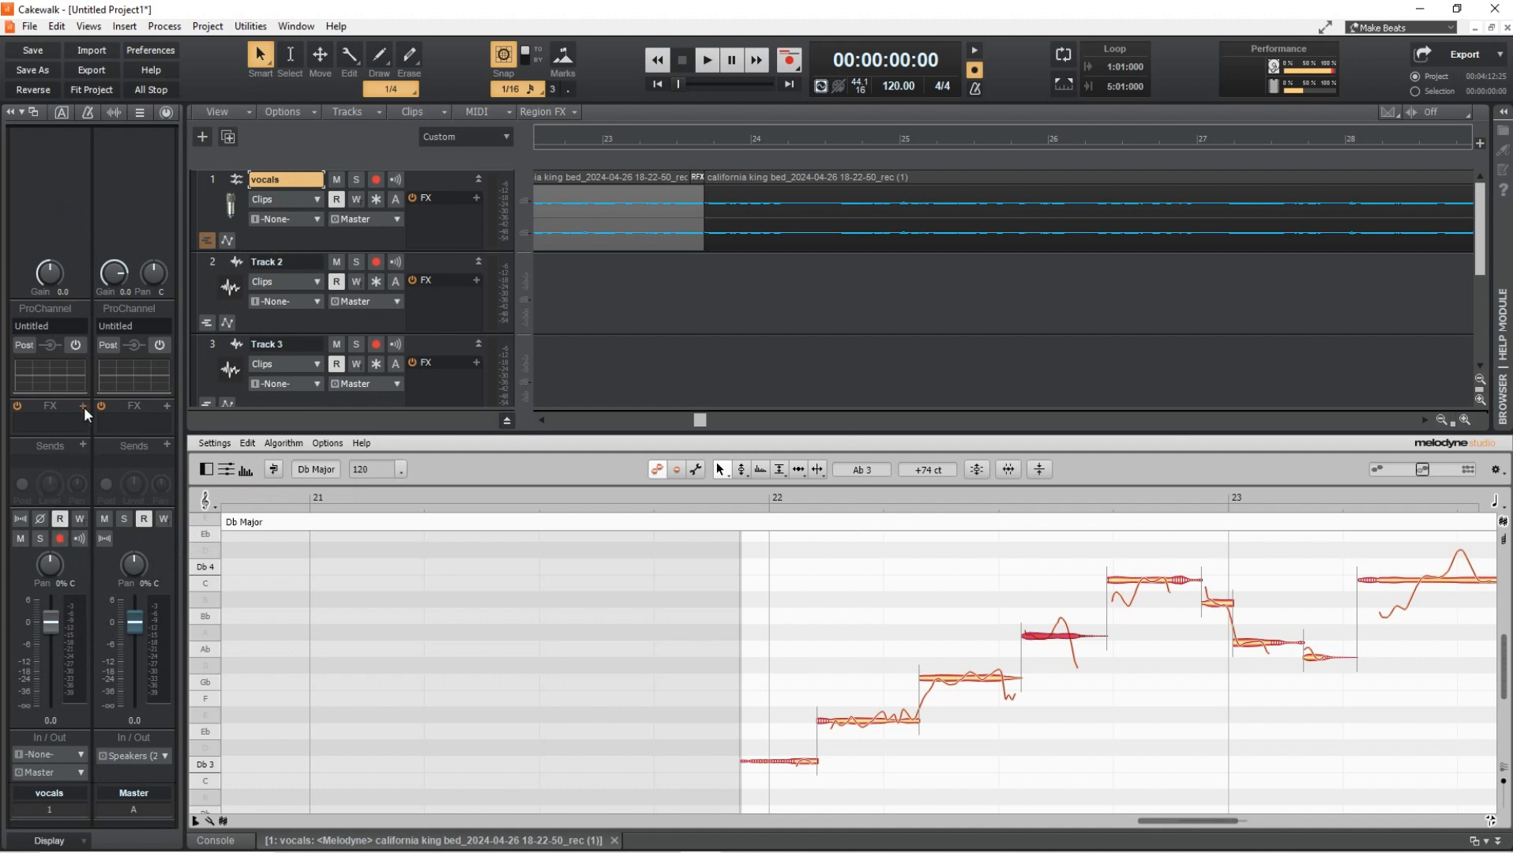
- Open the vocals console strip's FX insert menu to choose the Para-Q EQ
left_click(83, 405)
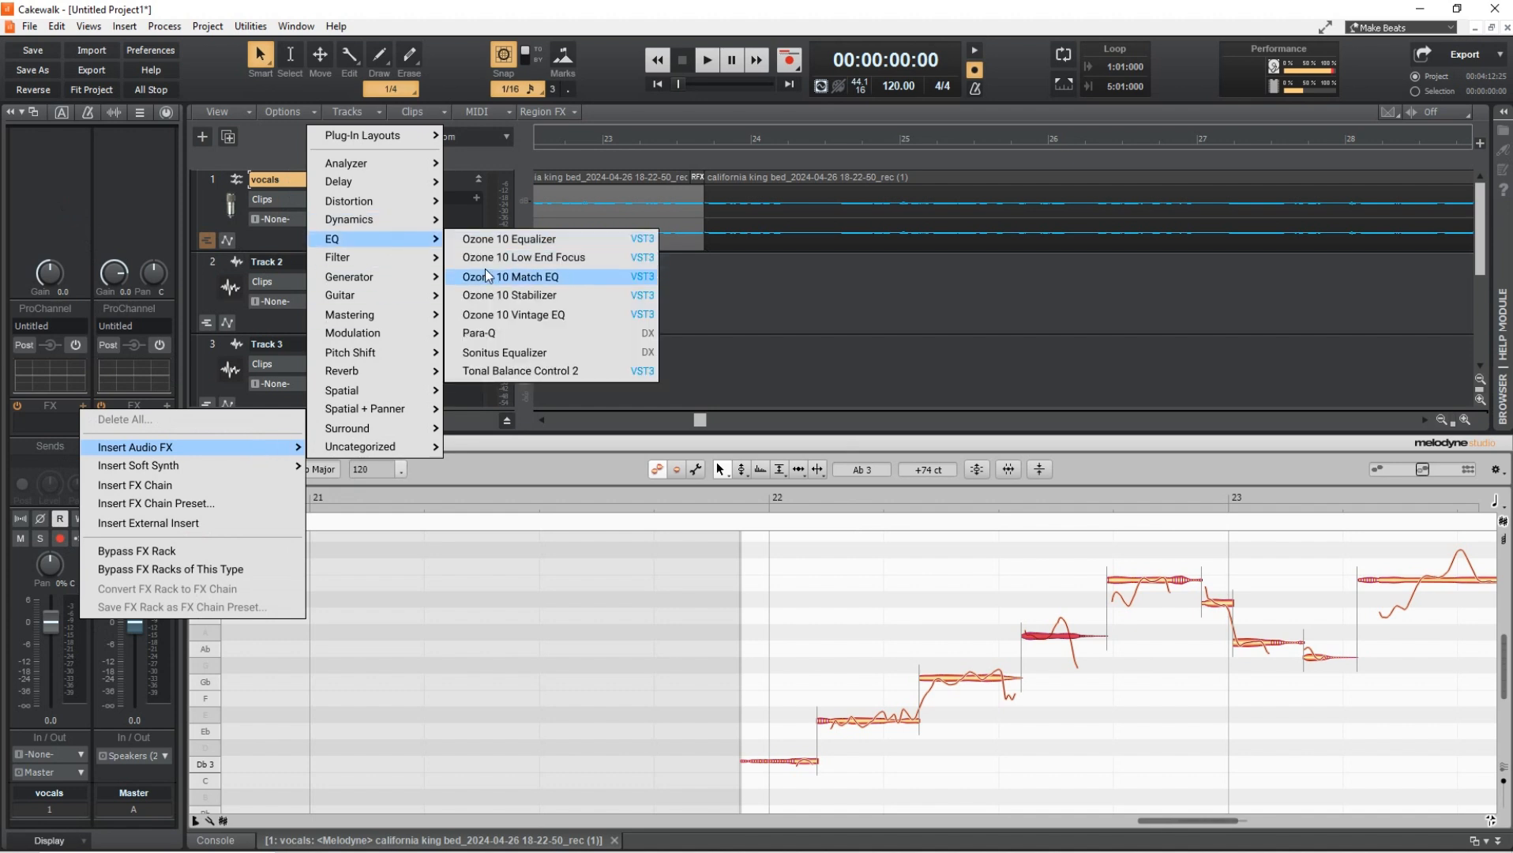
mouse_move(550, 370)
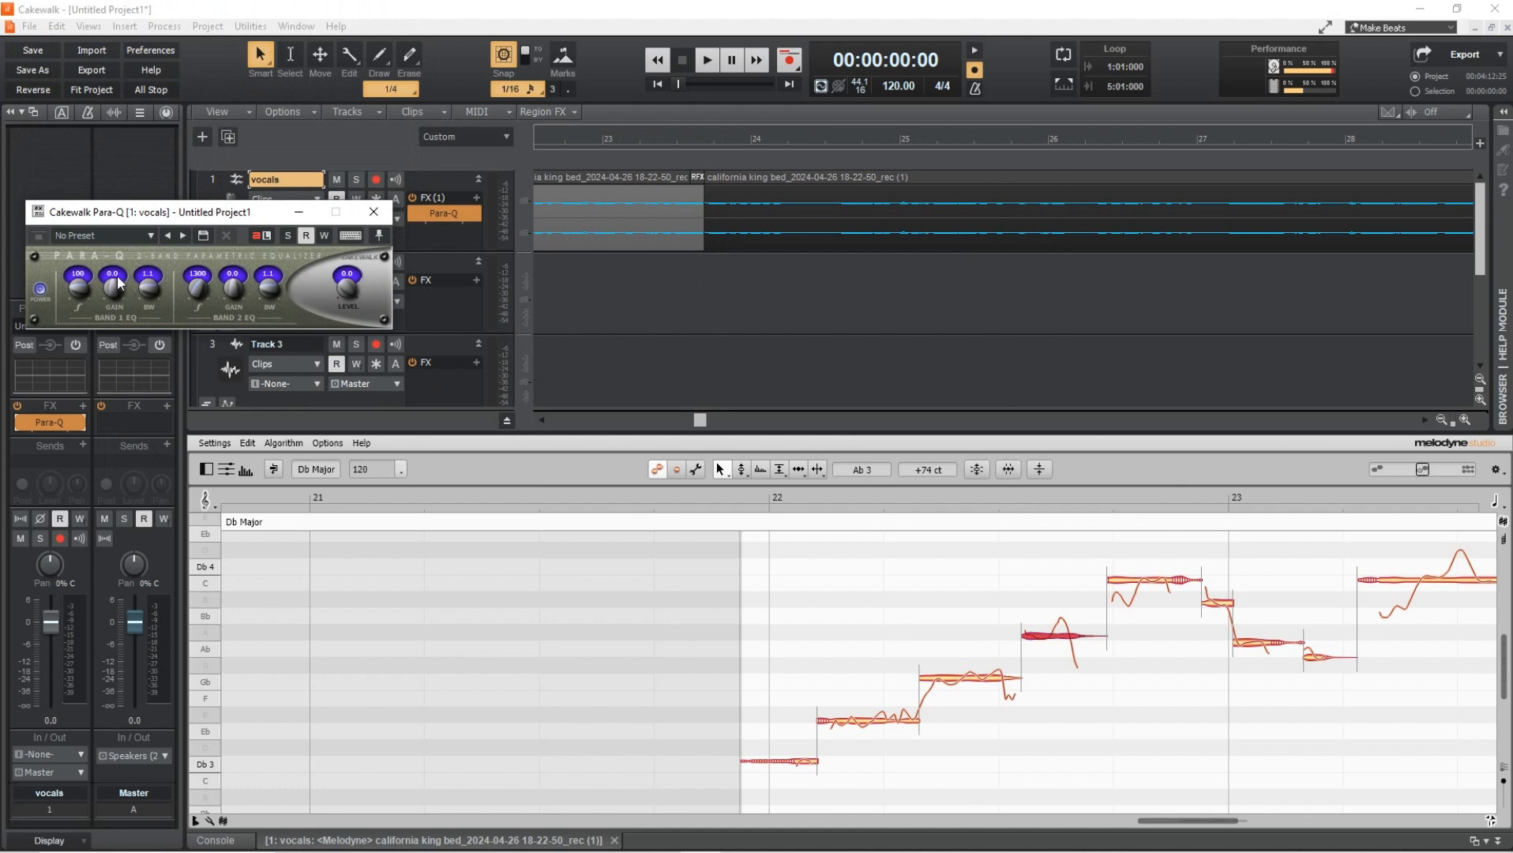
mouse_move(157, 305)
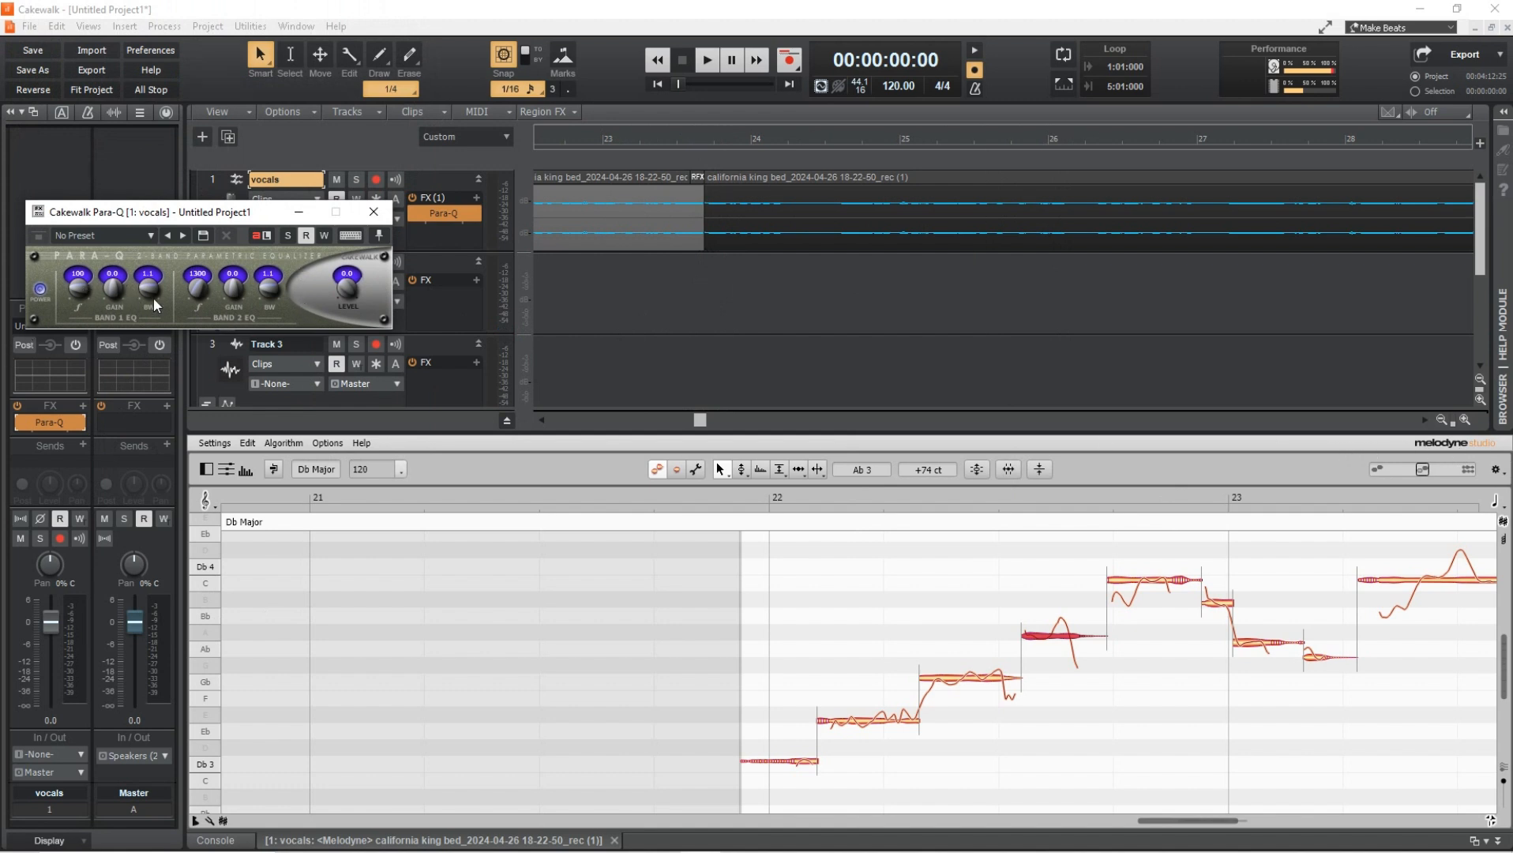
mouse_move(147, 240)
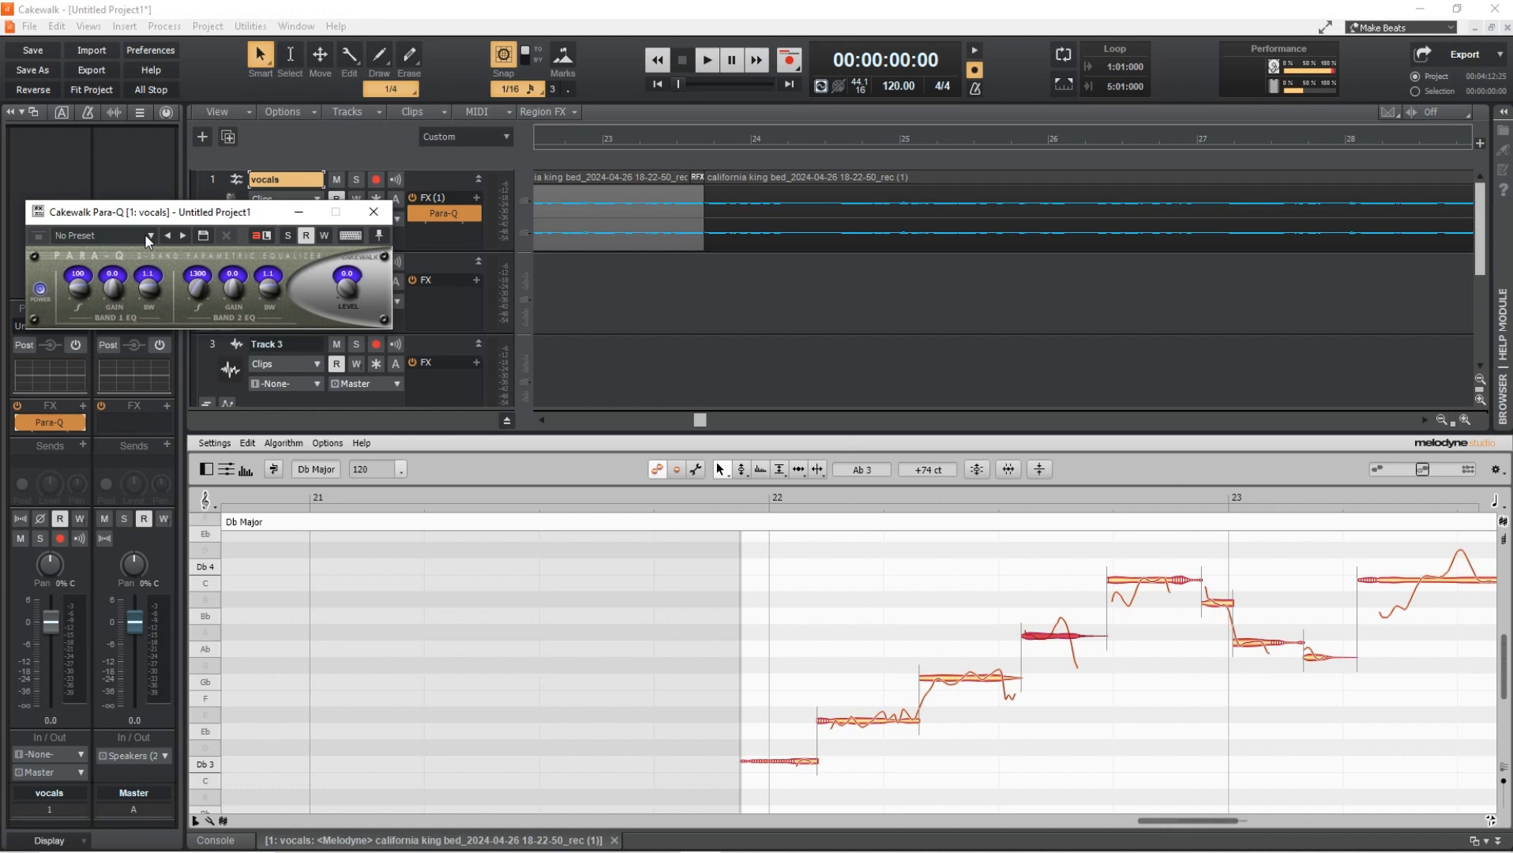
- Apply Para-Q's High Cut preset, set band 2 width to 3.0, and close the window
left_click(149, 236)
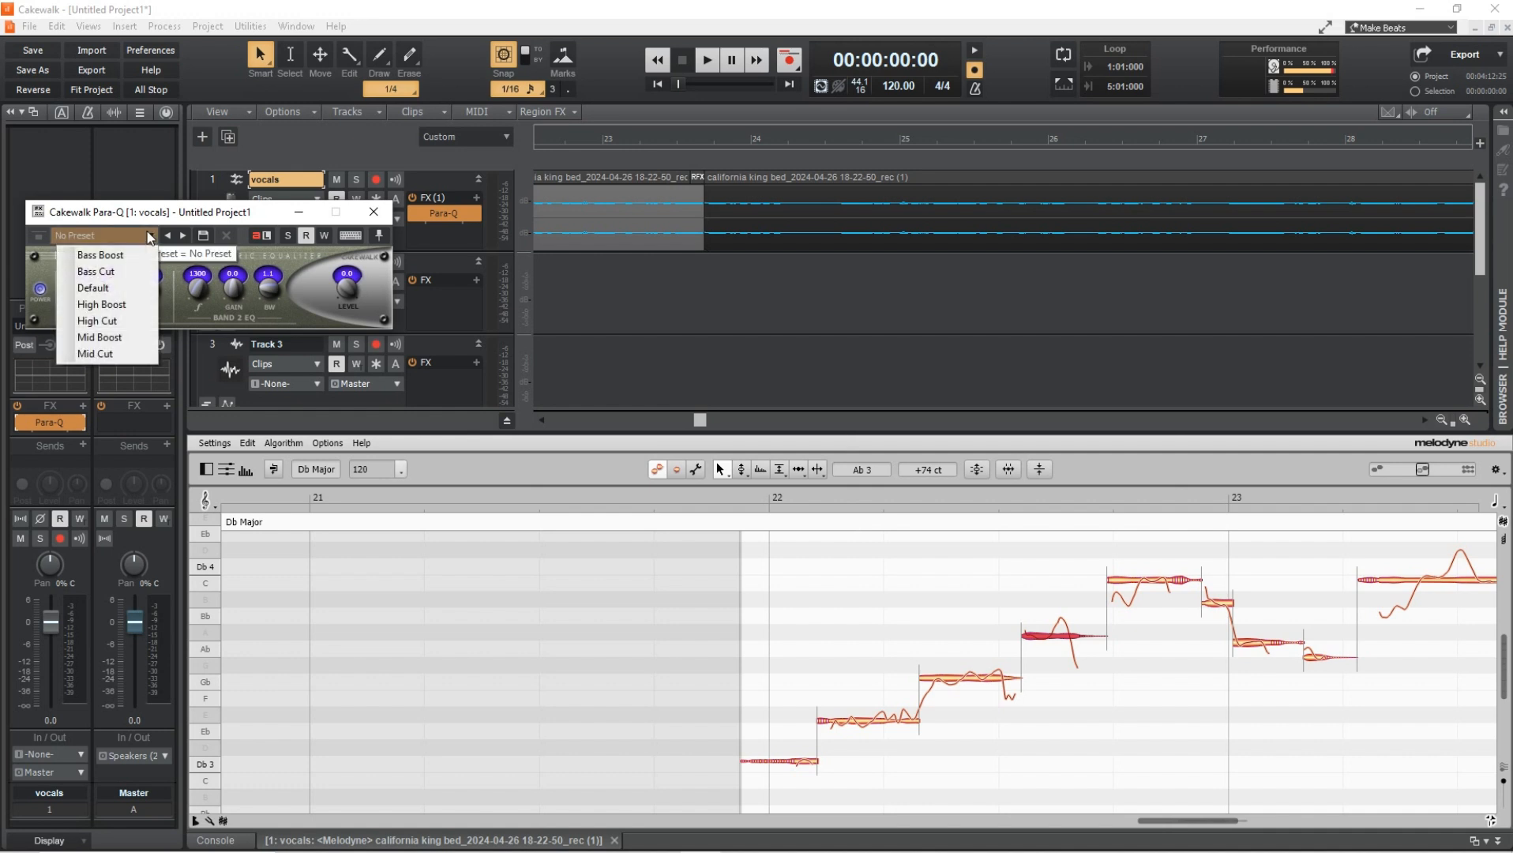
mouse_move(132, 271)
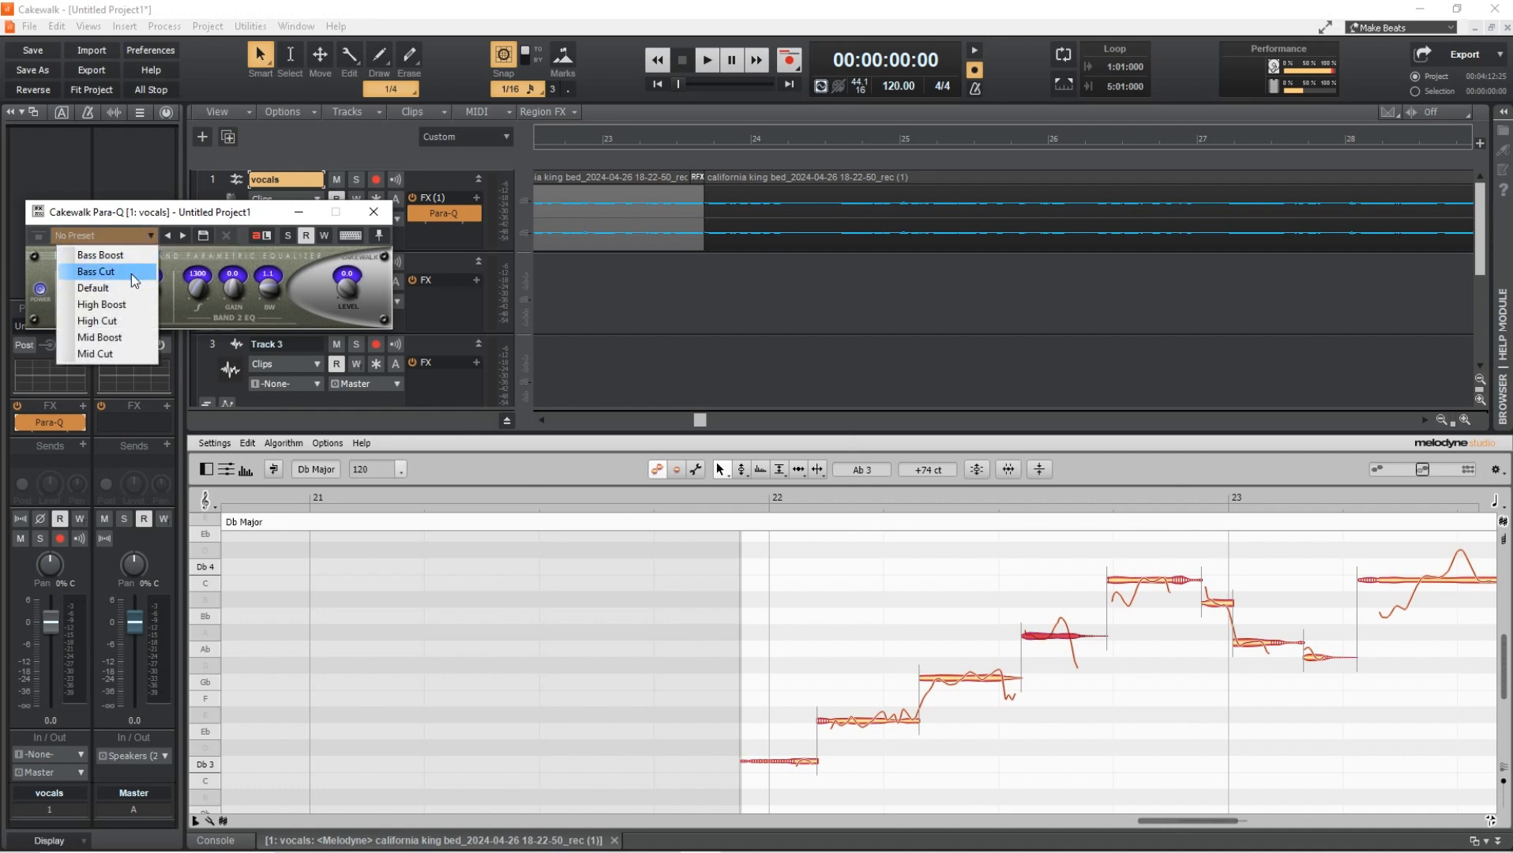
mouse_move(106, 321)
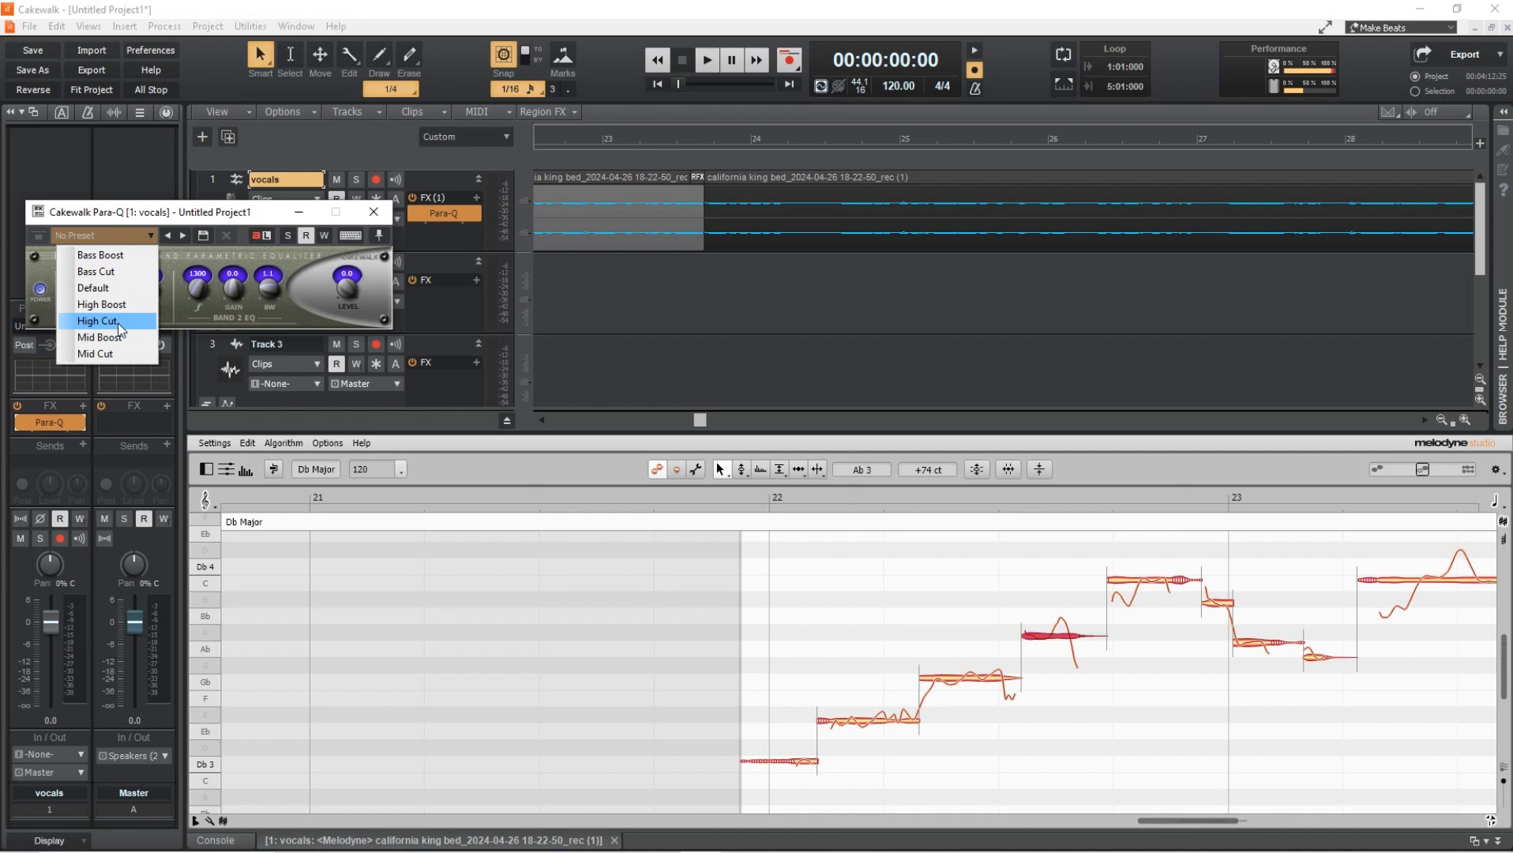
left_click(99, 321)
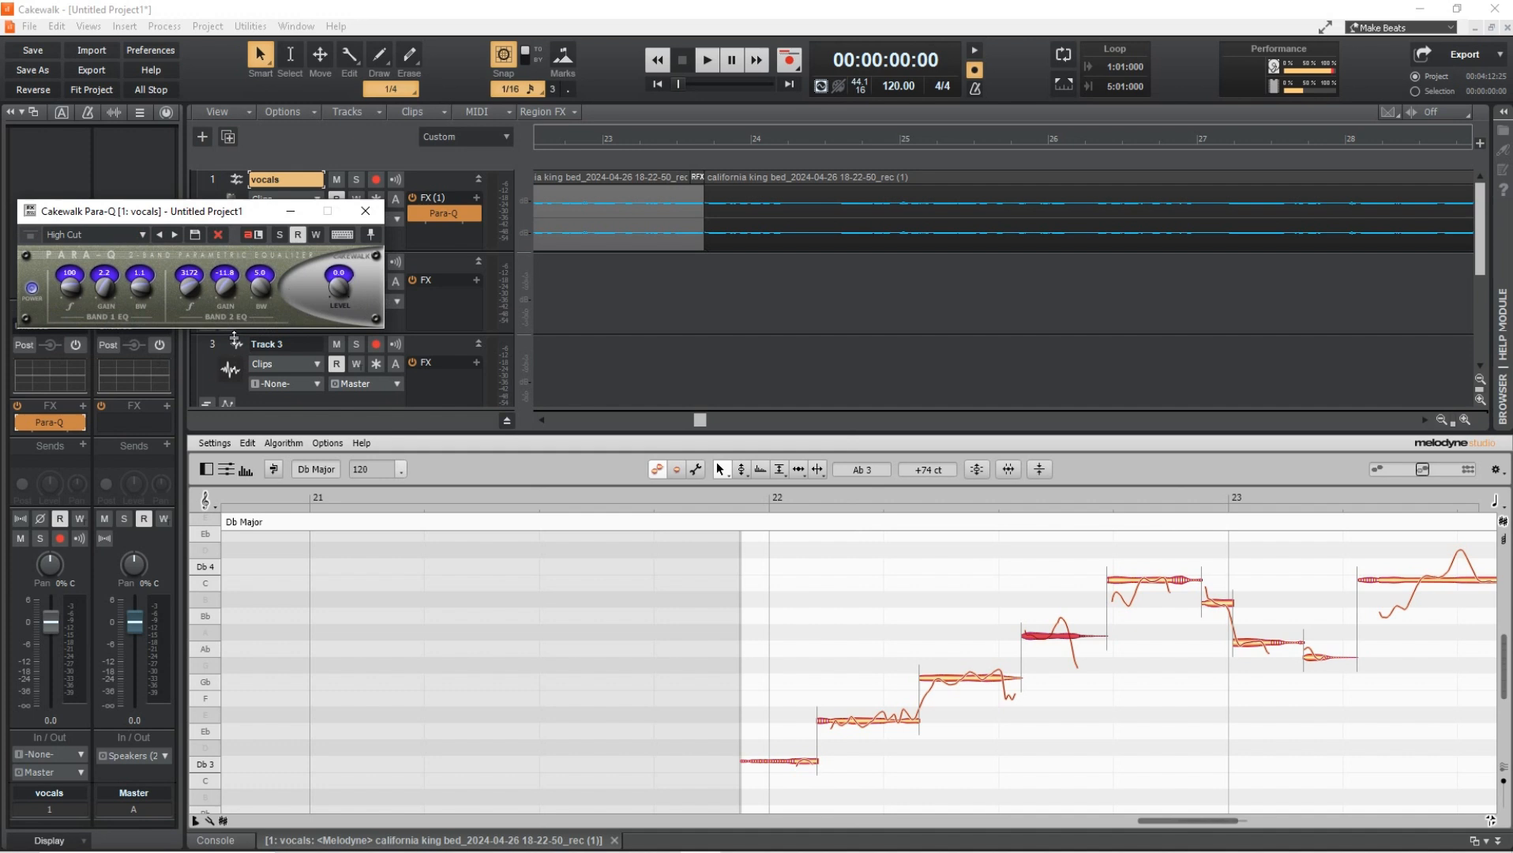
left_click_drag(258, 282, 258, 290)
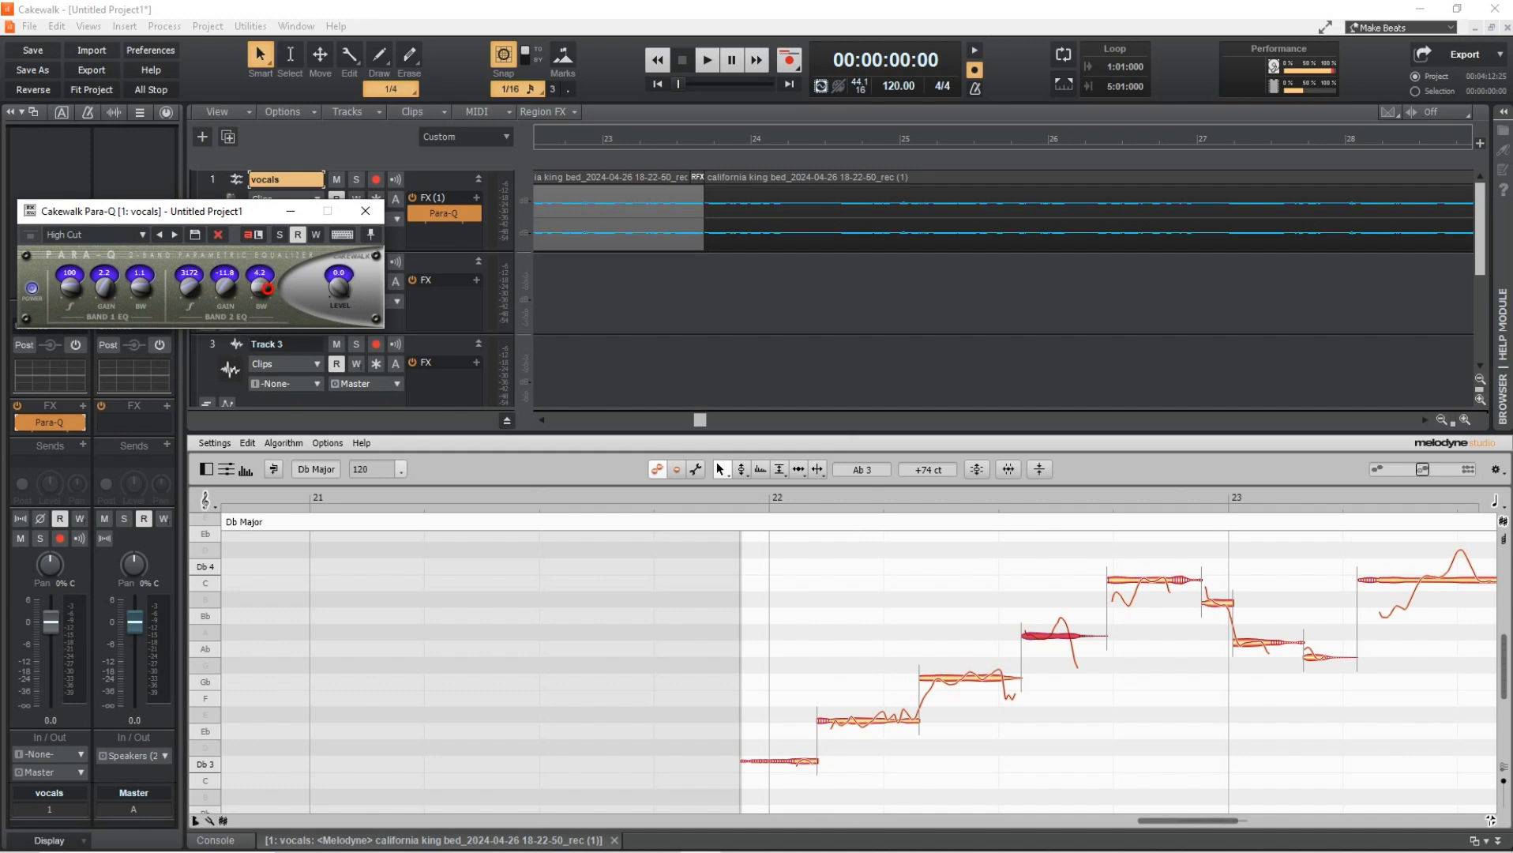
left_click_drag(260, 285, 253, 294)
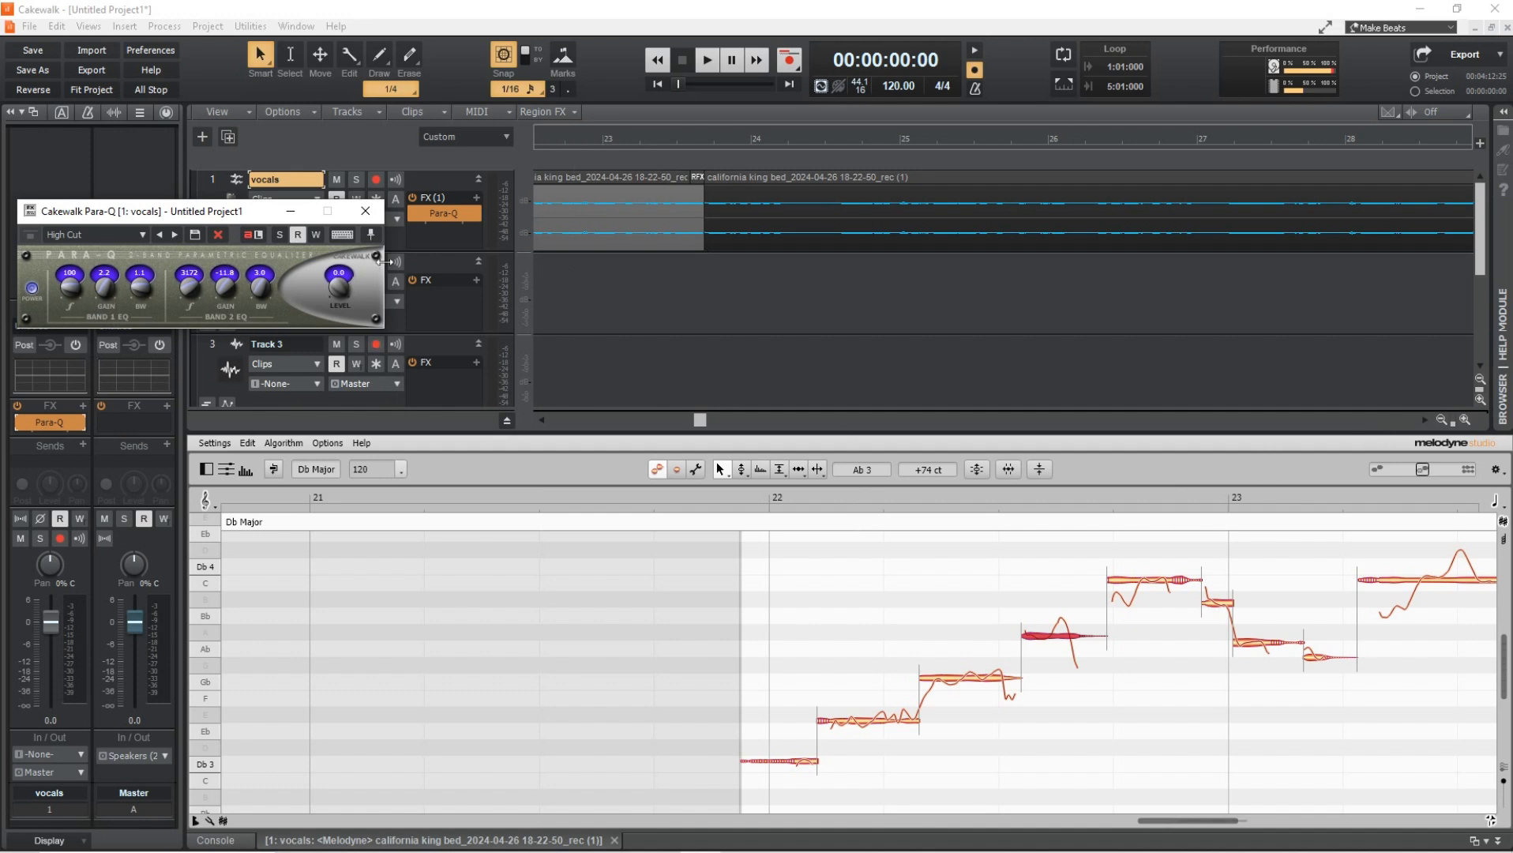
mouse_move(365, 212)
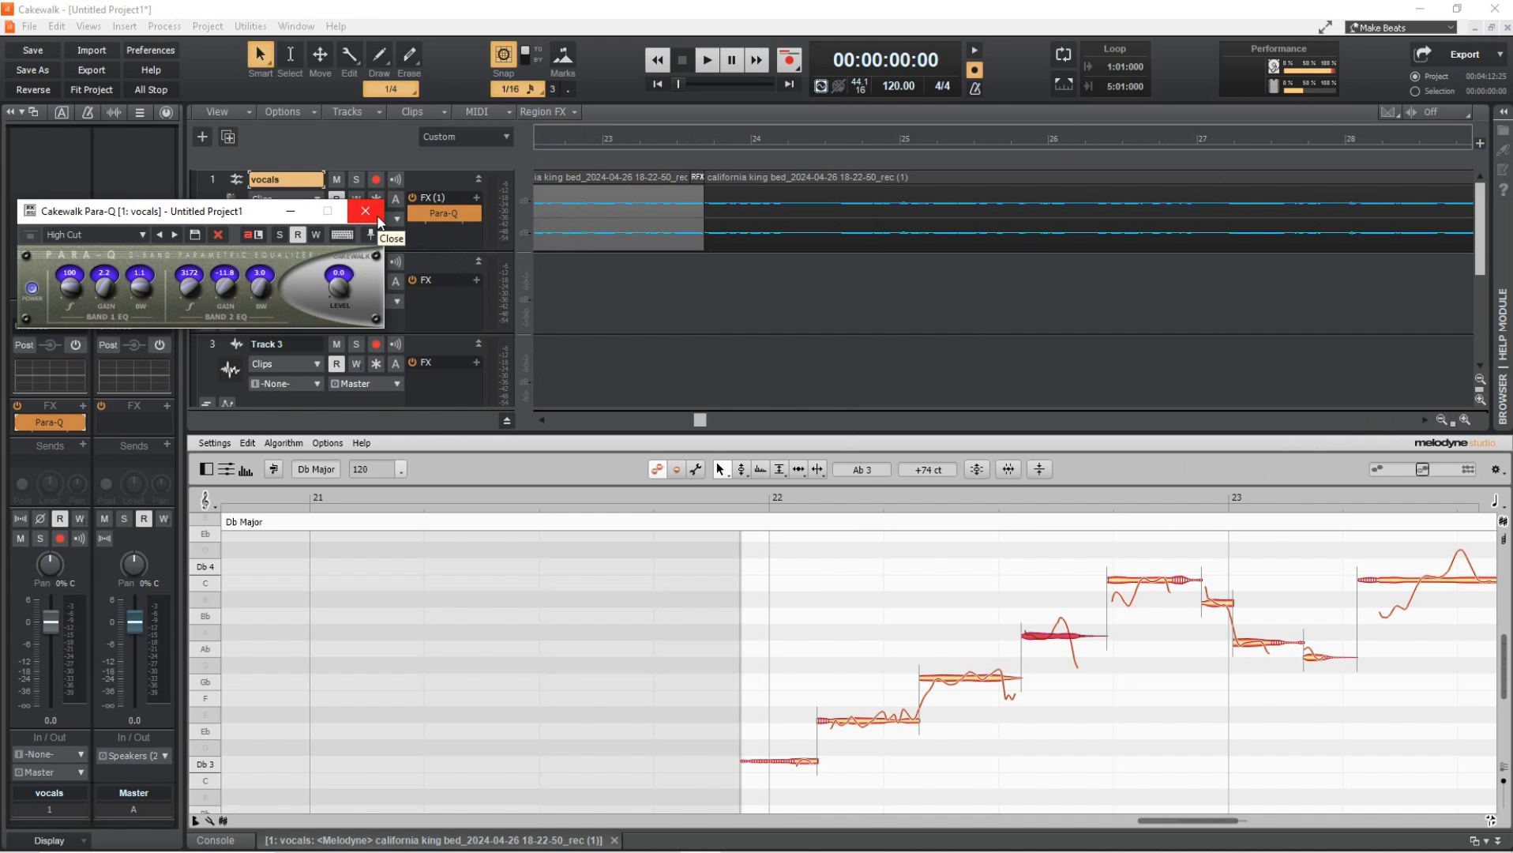
left_click(365, 210)
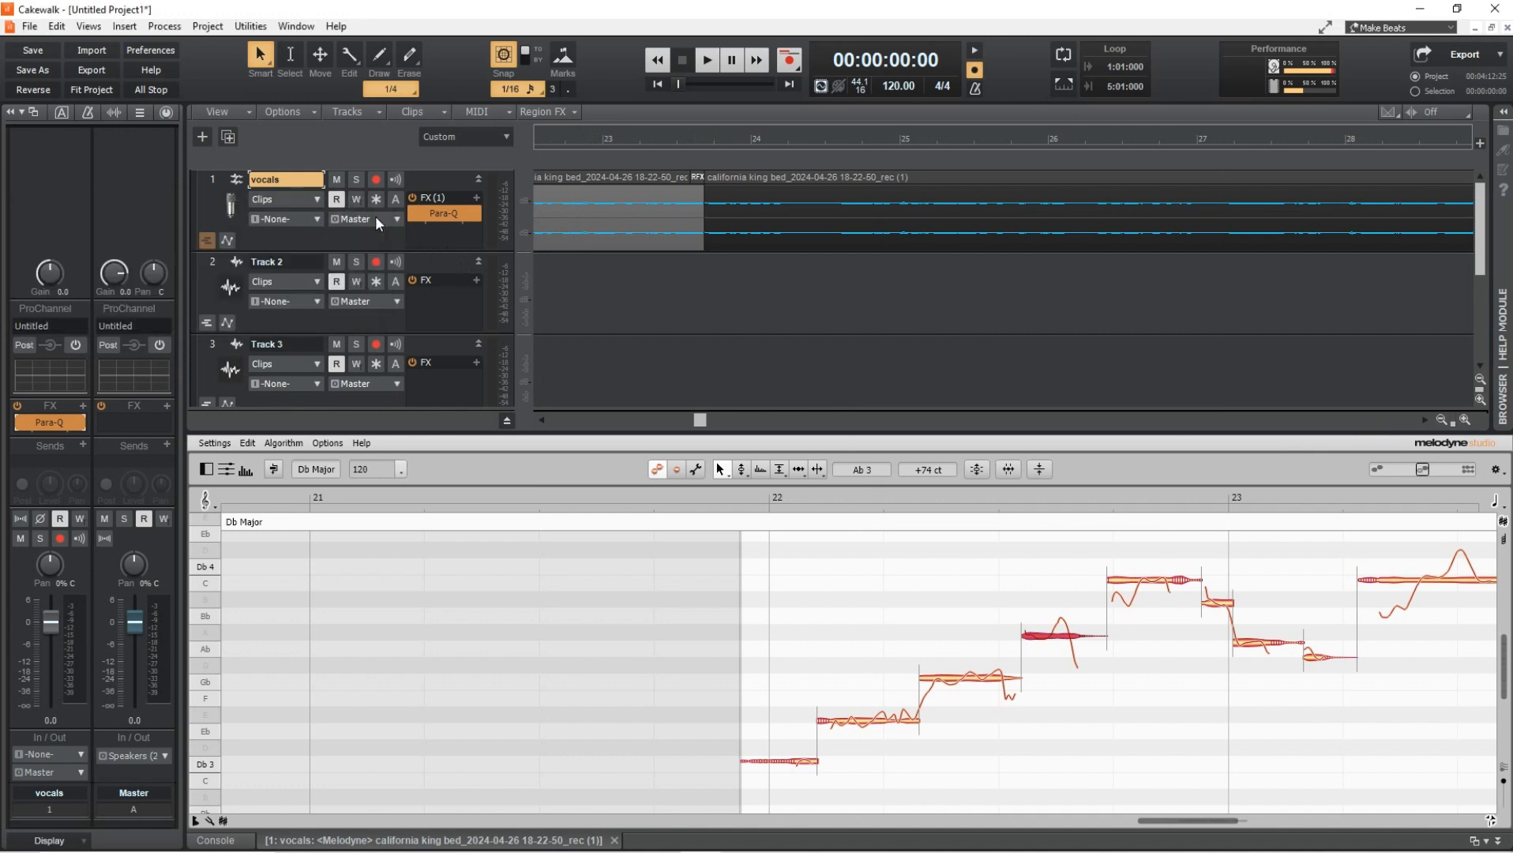
mouse_move(453, 323)
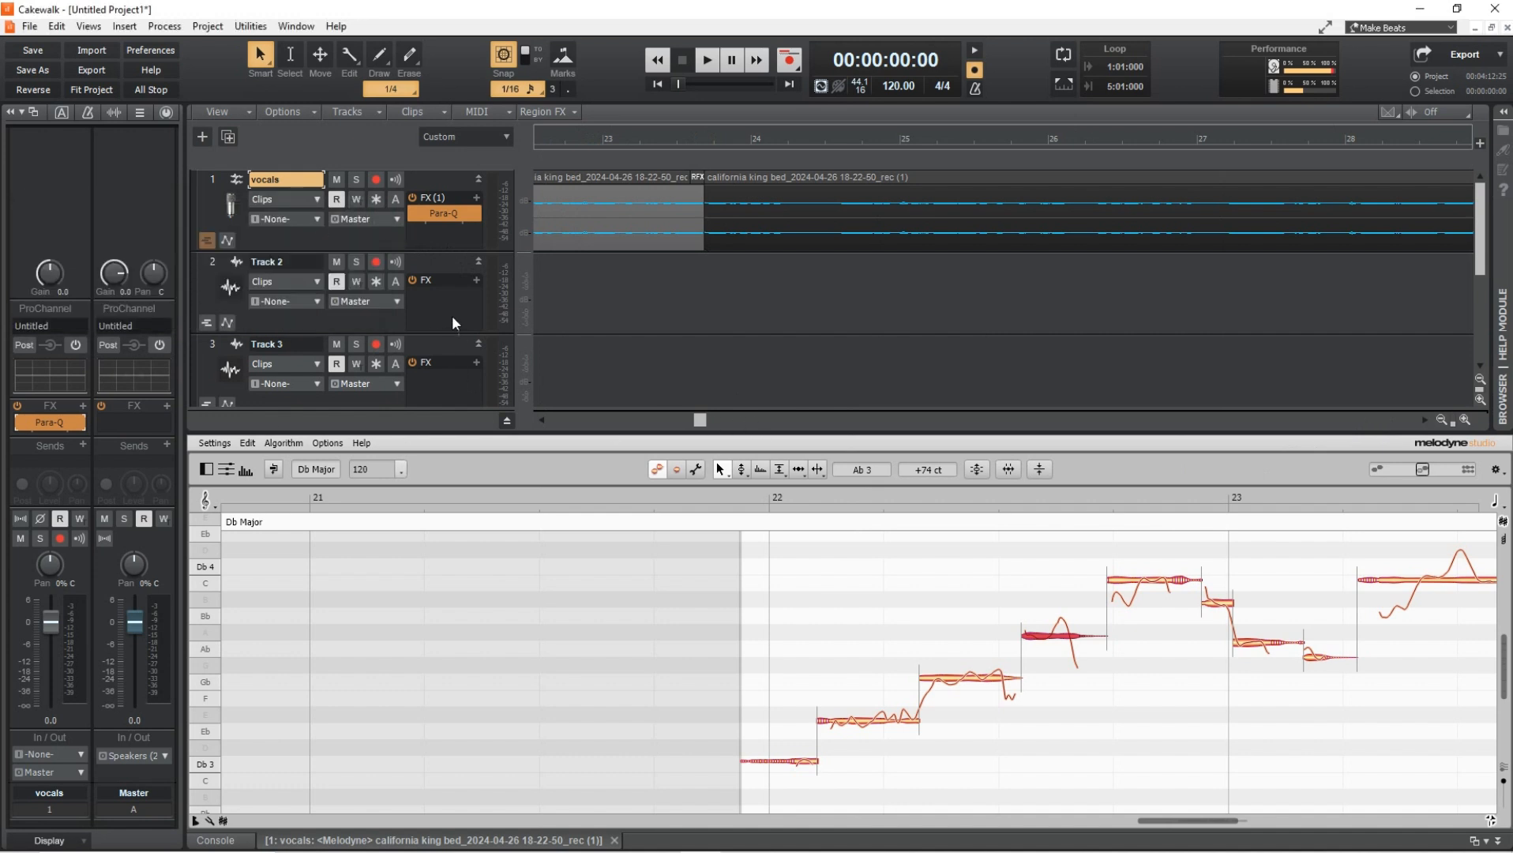
- Set the Now time to 00:00:46:15 and select the corrected vocal clip
left_click(999, 139)
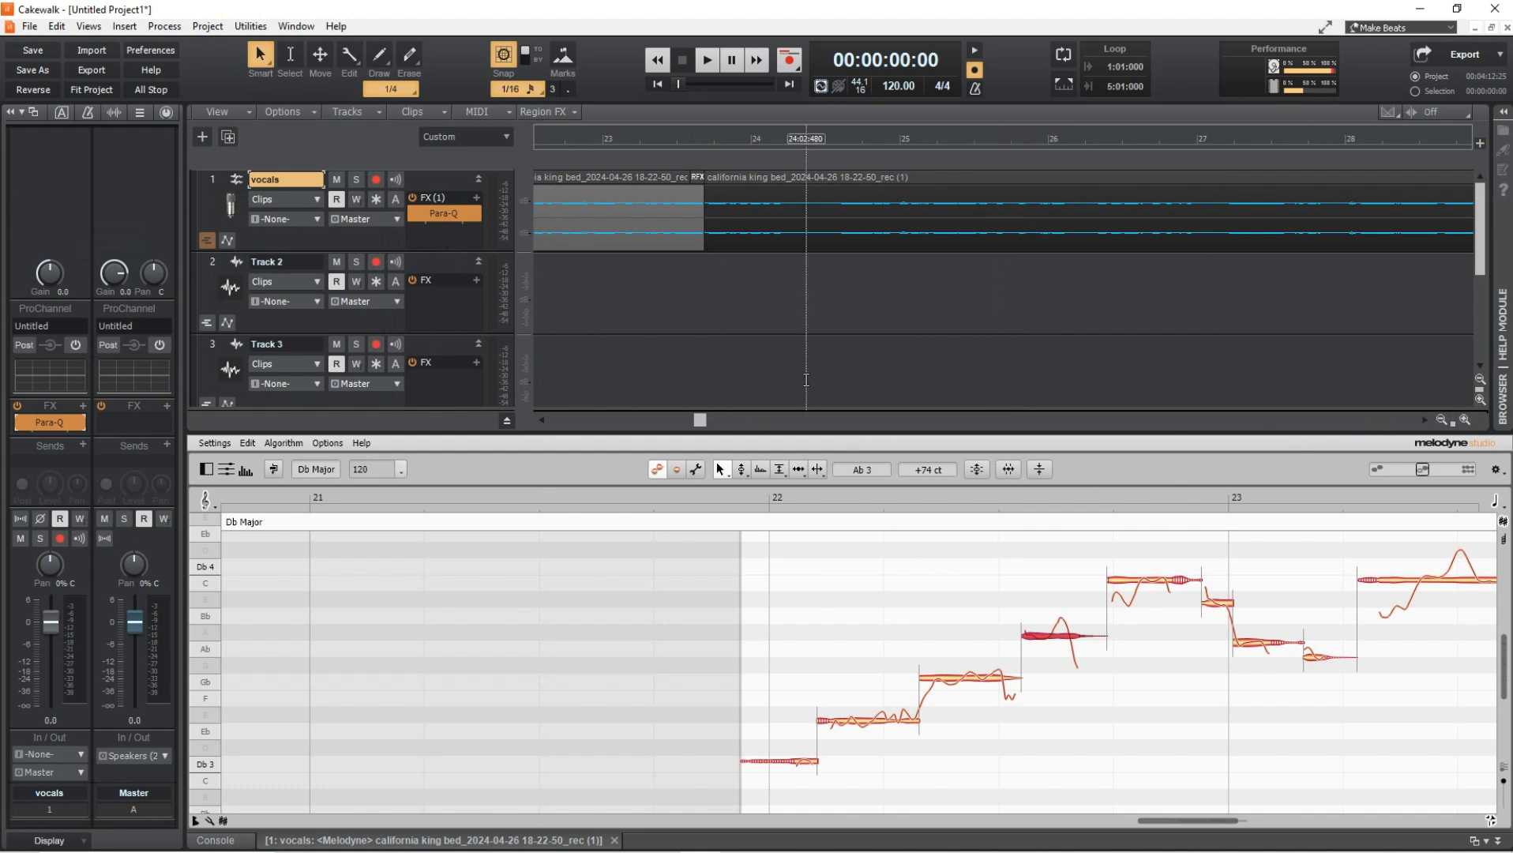
left_click(705, 60)
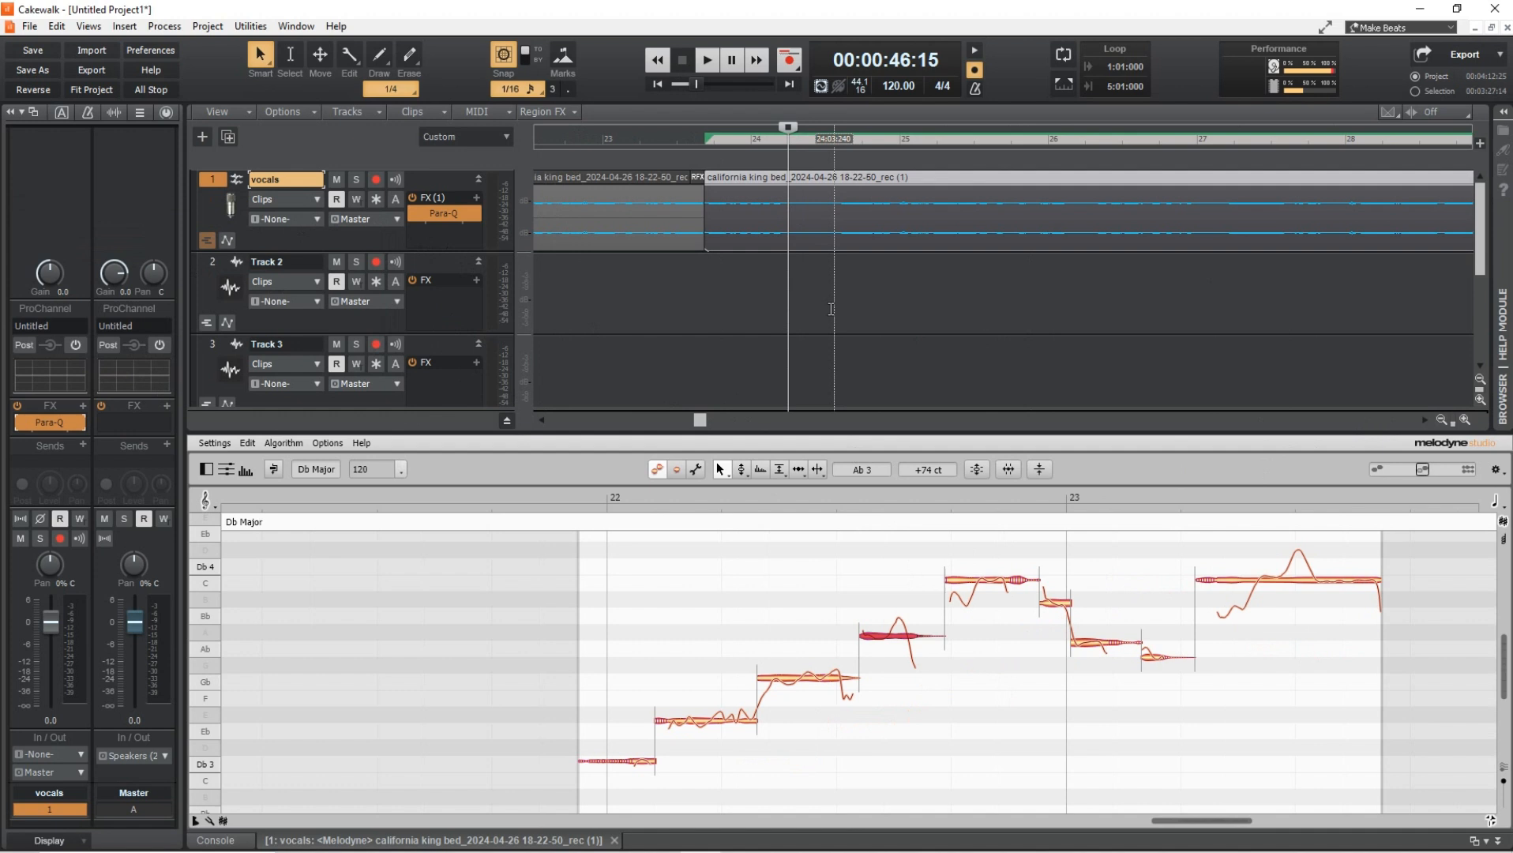
left_click(779, 203)
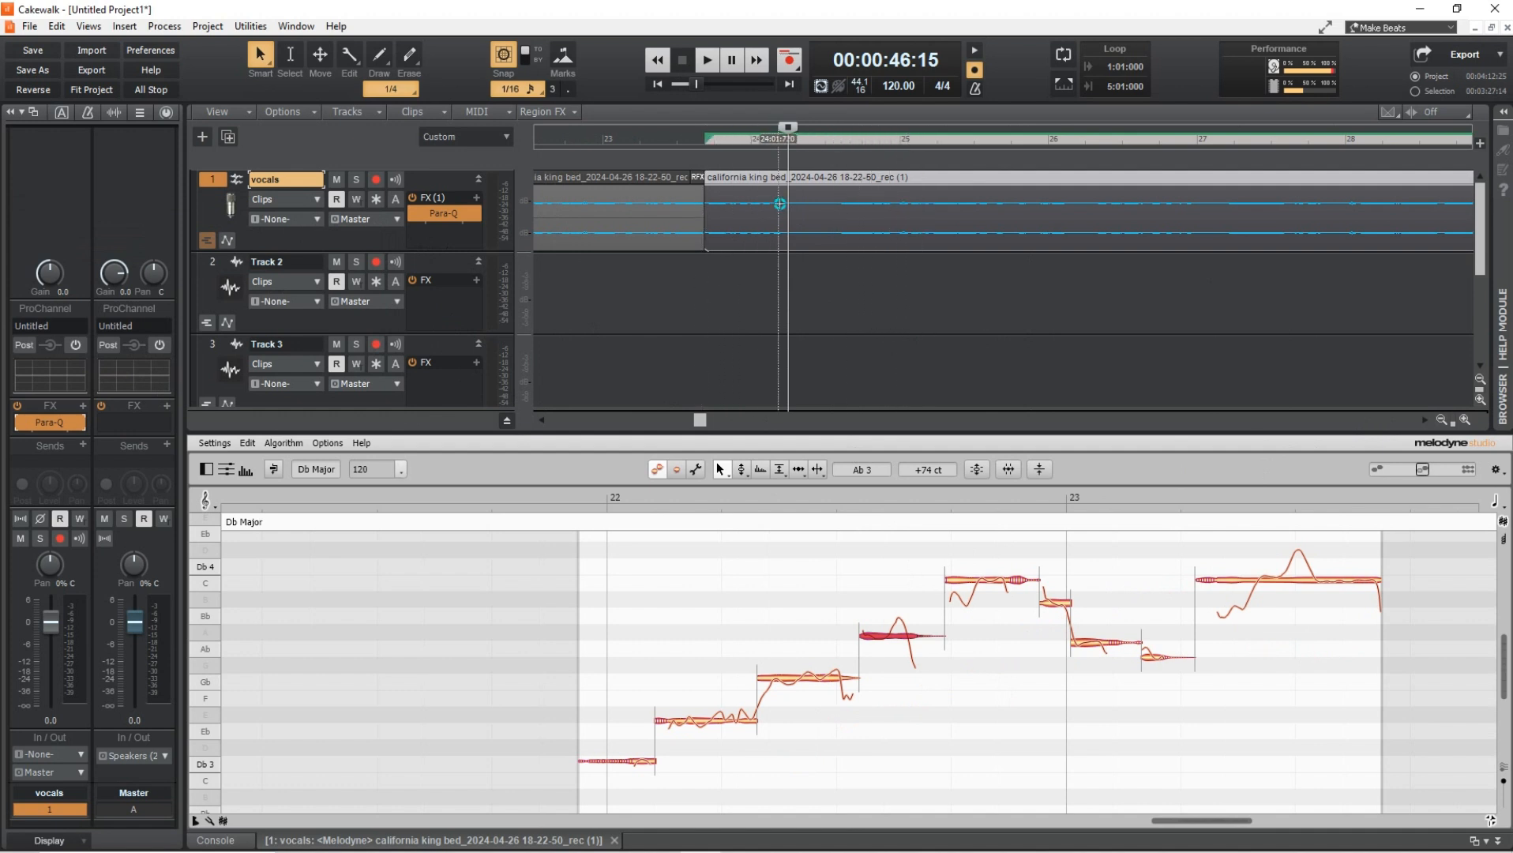
- Bounce the Melodyne-corrected vocal clip to a new audio clip via Bounce to Clip(s)
right_click(779, 210)
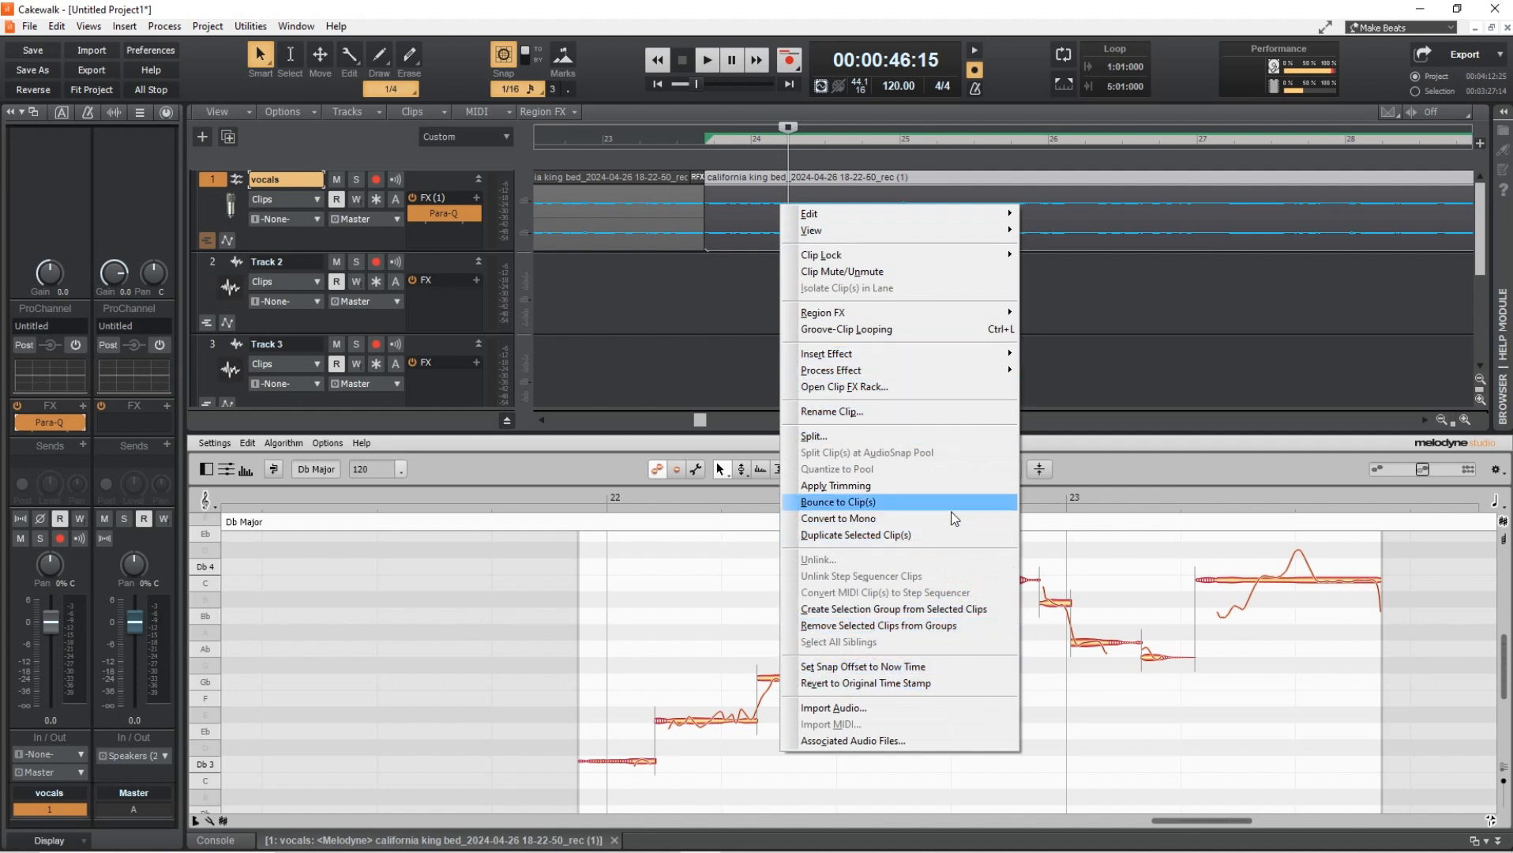
left_click(836, 501)
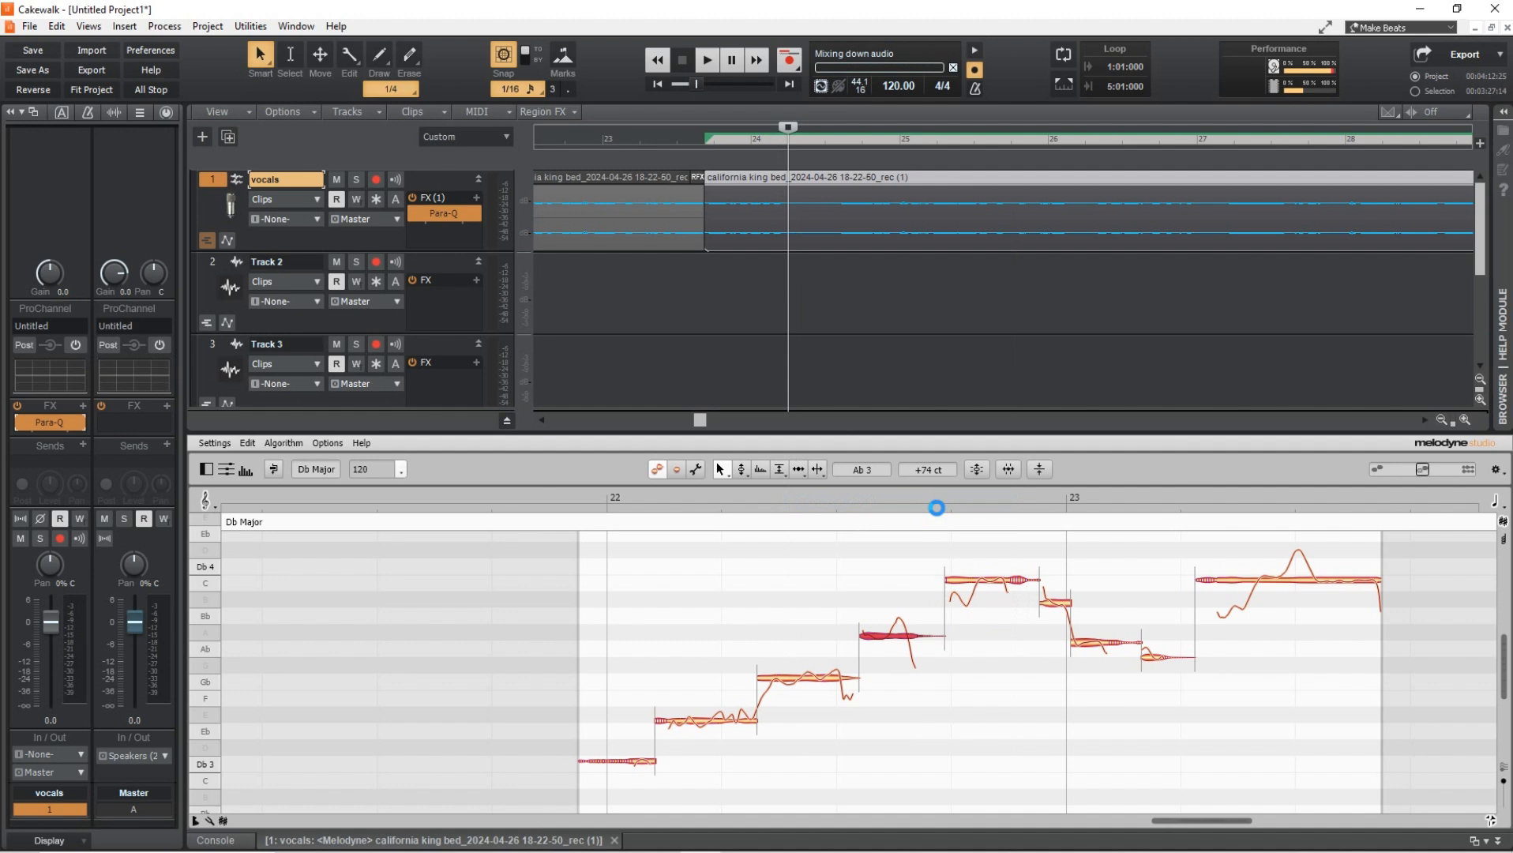